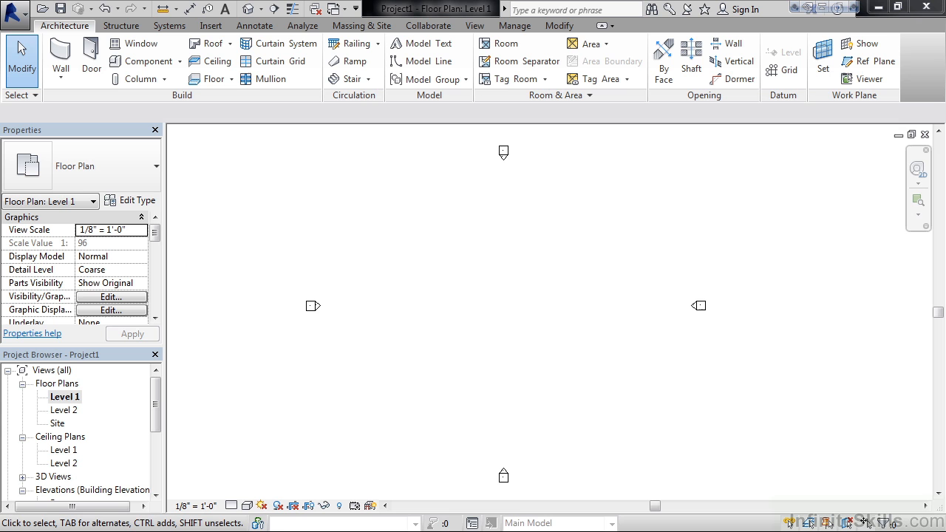
pyautogui.moveTo(399, 451)
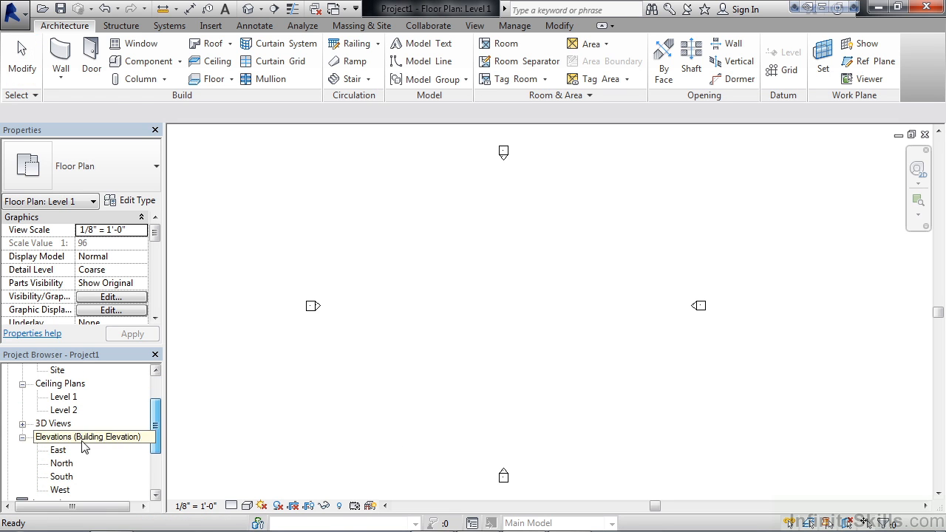
# Open the East elevation and lower Level 2 from 10'-0" to 4'-0"
pyautogui.click(57, 450)
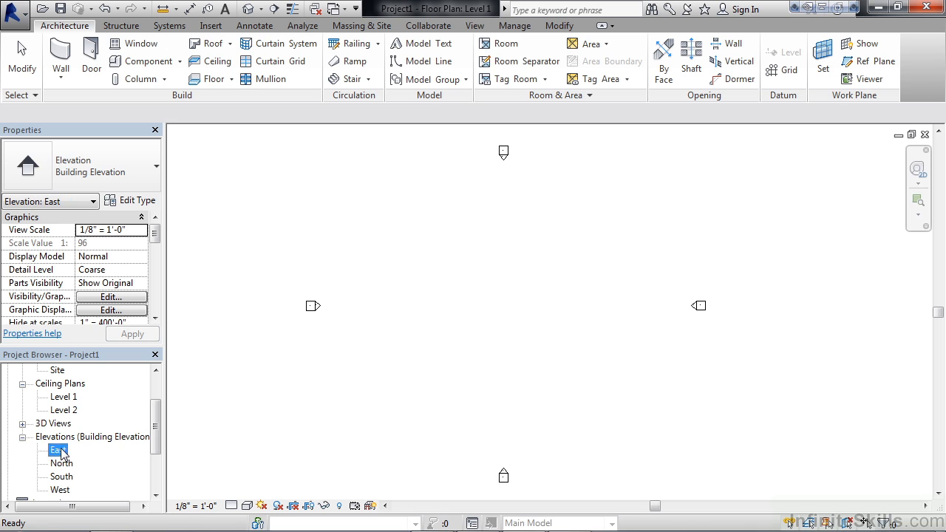
pyautogui.doubleClick(57, 451)
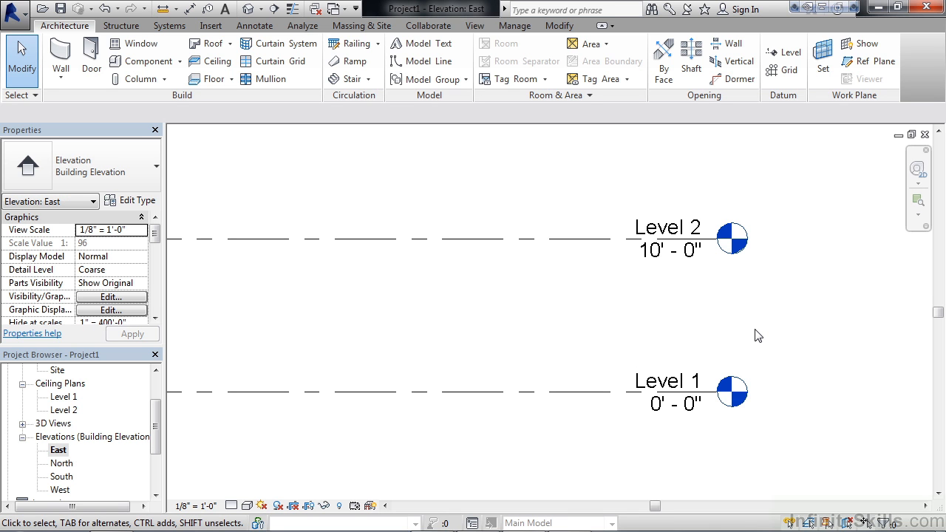
pyautogui.moveTo(687, 295)
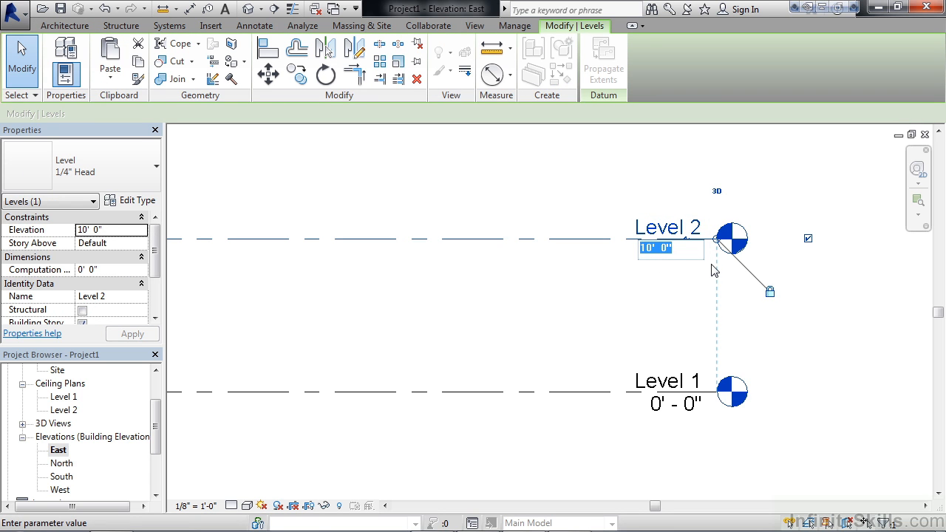
pyautogui.write('4')
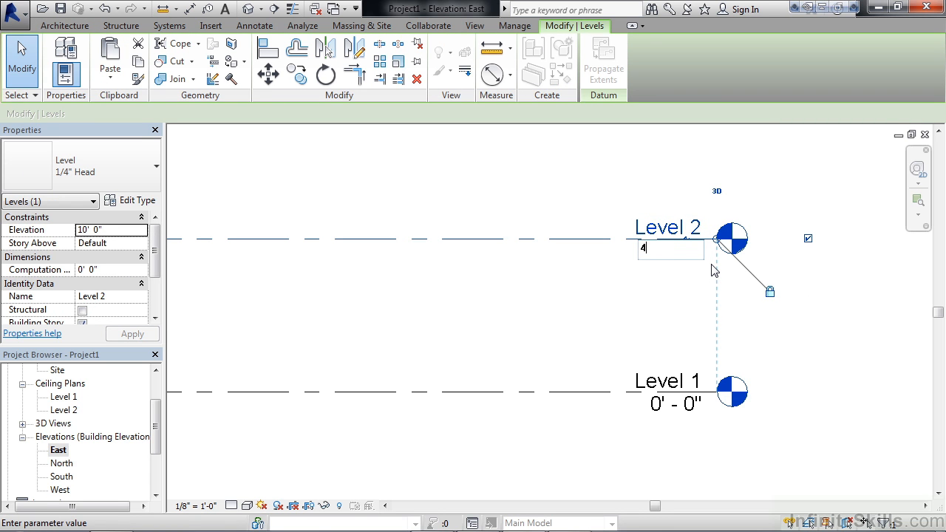
pyautogui.press('Return')
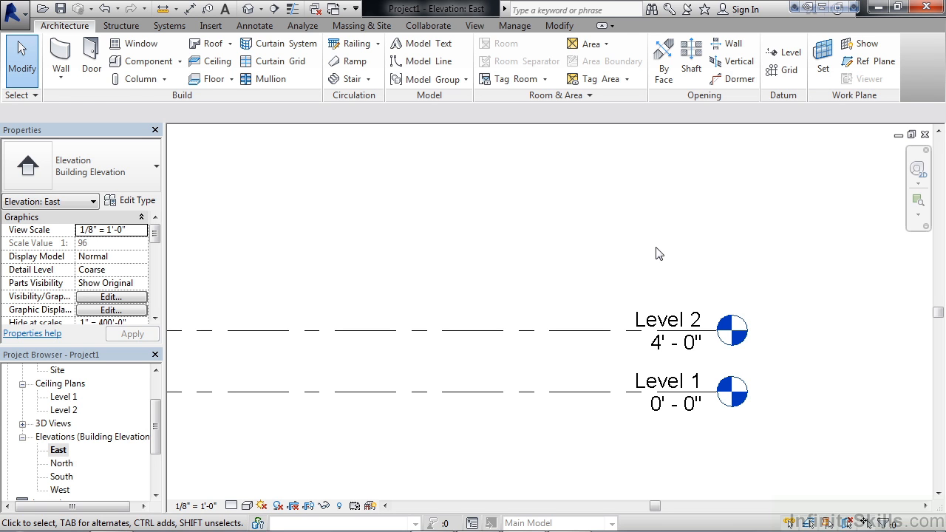
# On the Level 1 plan, start a Stair by Sketch running from Level 1 to Level 2
pyautogui.scroll(3)
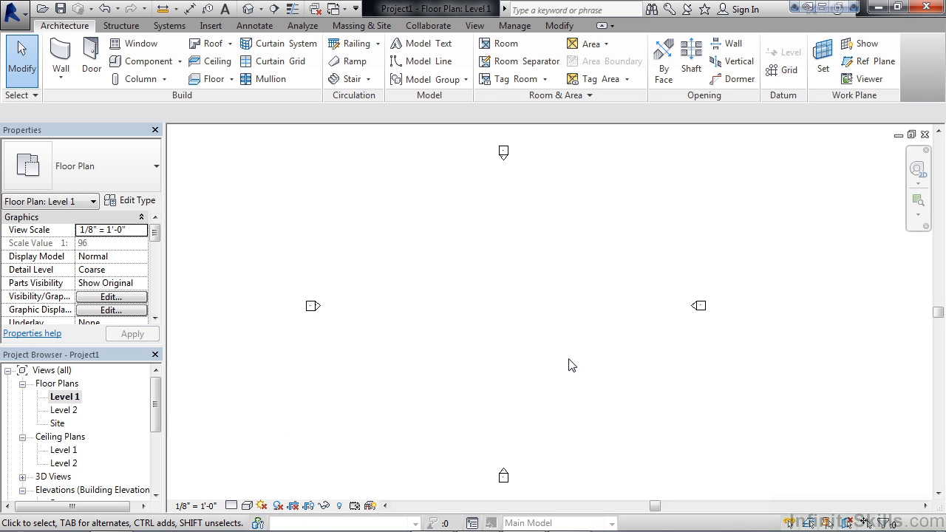
pyautogui.moveTo(375, 247)
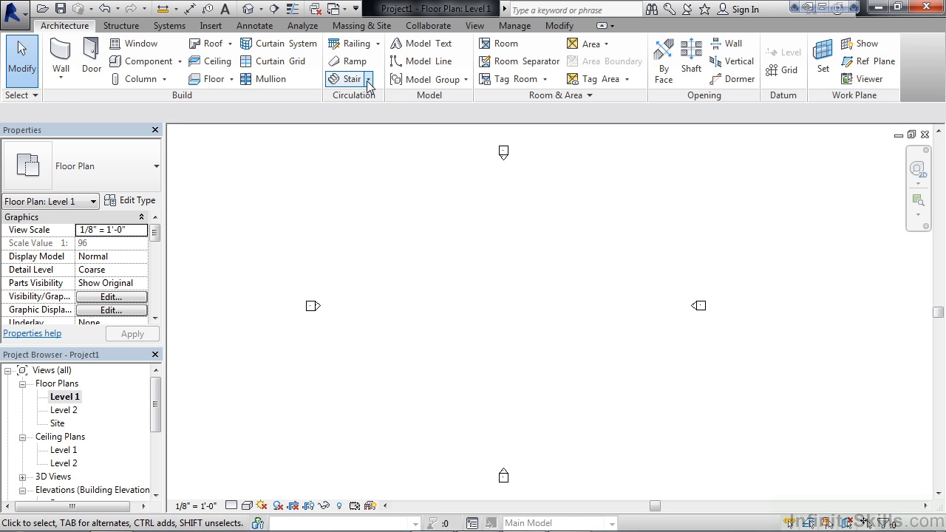
pyautogui.click(368, 79)
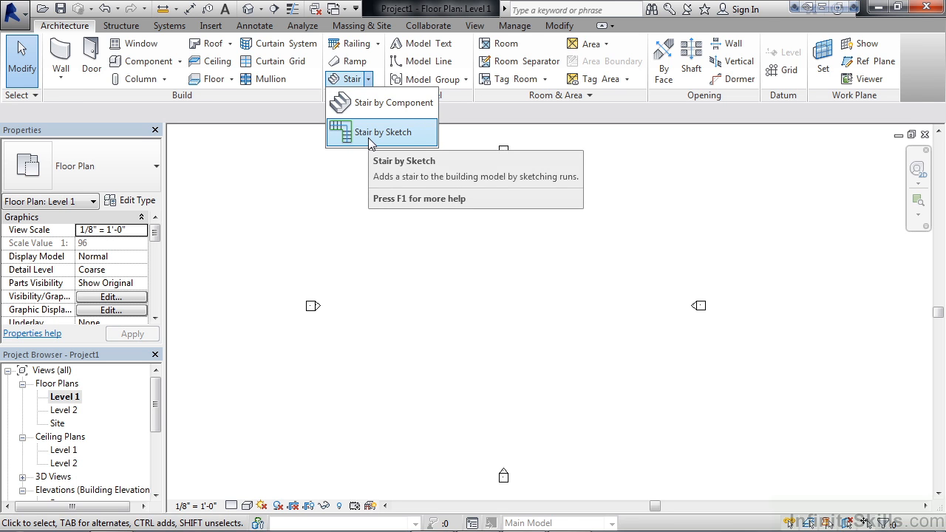
pyautogui.click(382, 132)
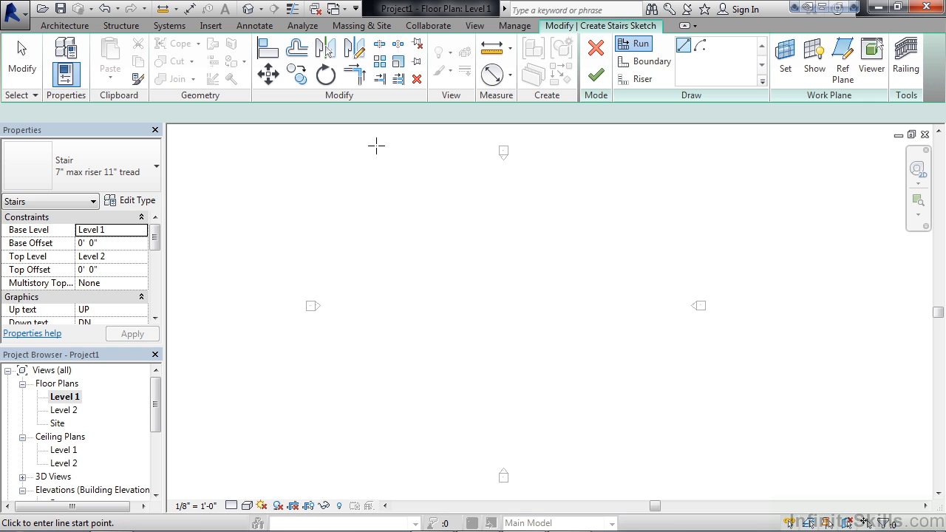
pyautogui.moveTo(640, 43)
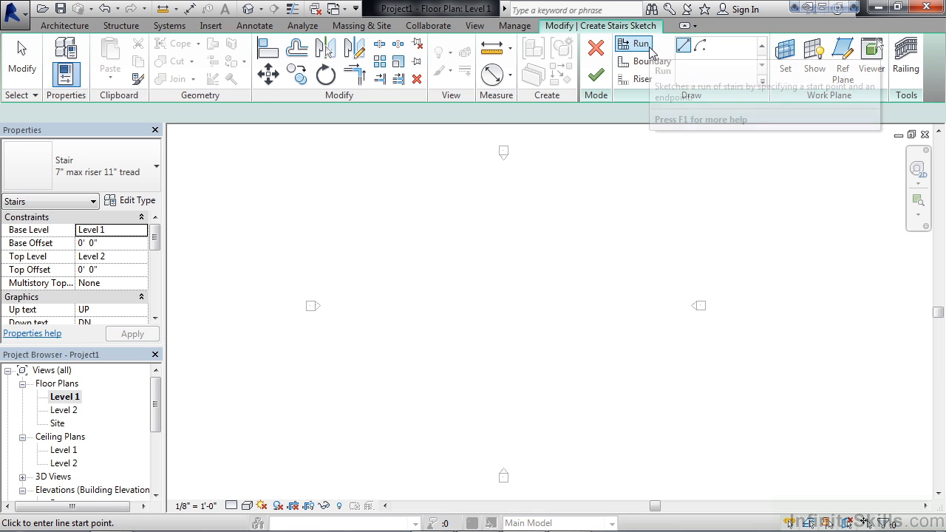
pyautogui.moveTo(686, 109)
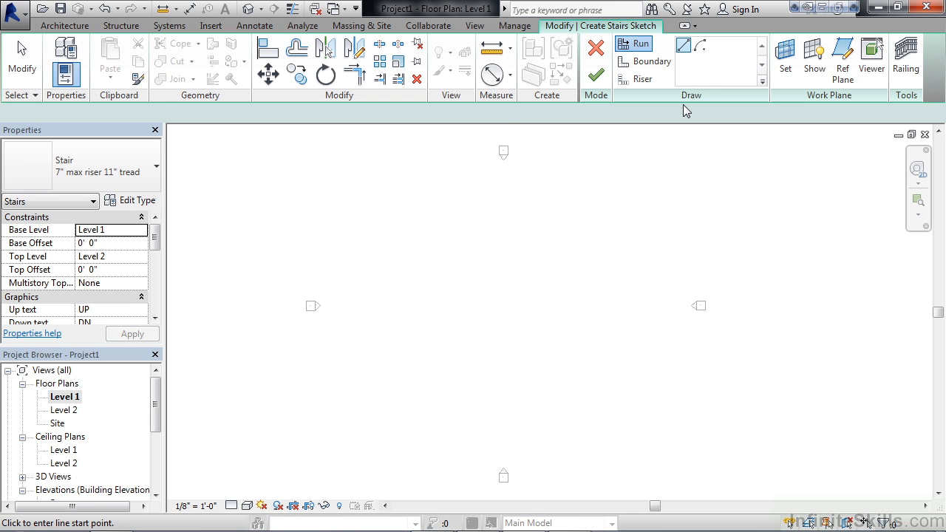
pyautogui.moveTo(643, 62)
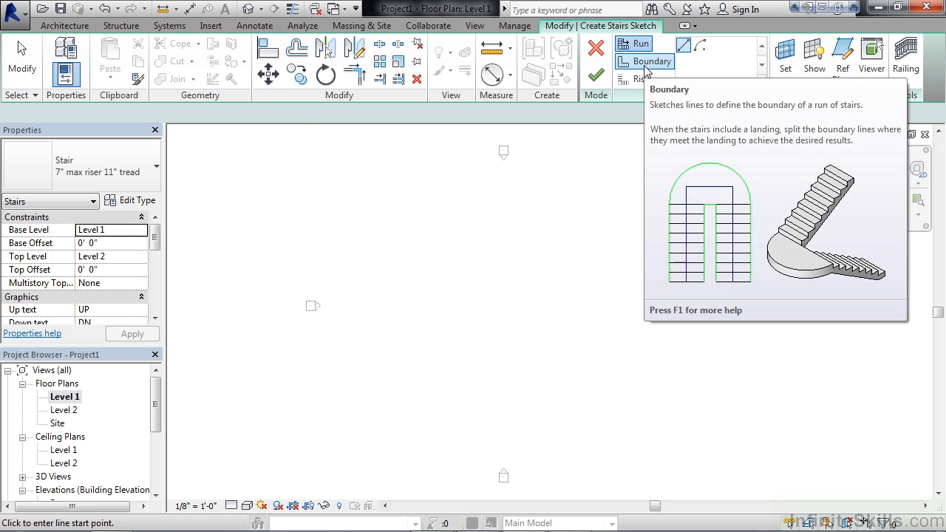
# In Boundary mode, draw a first horizontal boundary line about 12'-10" long
pyautogui.click(652, 62)
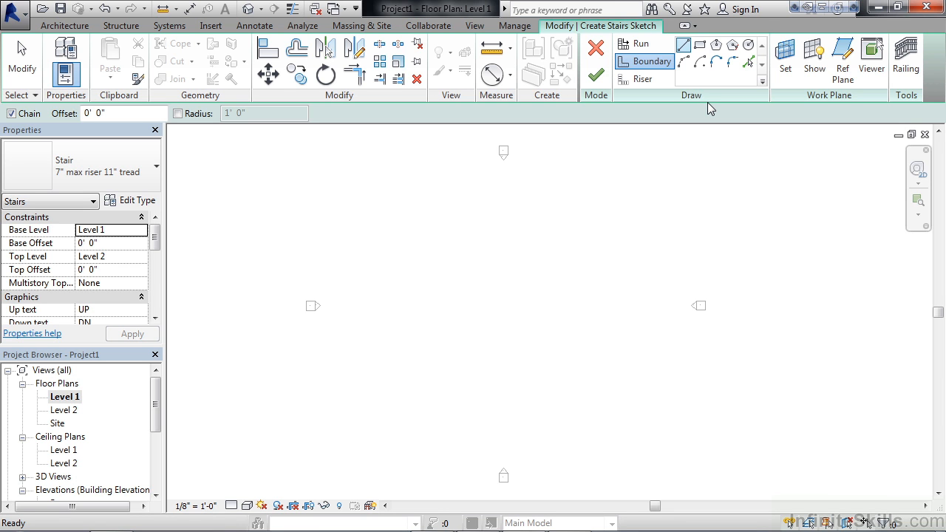
pyautogui.moveTo(435, 258)
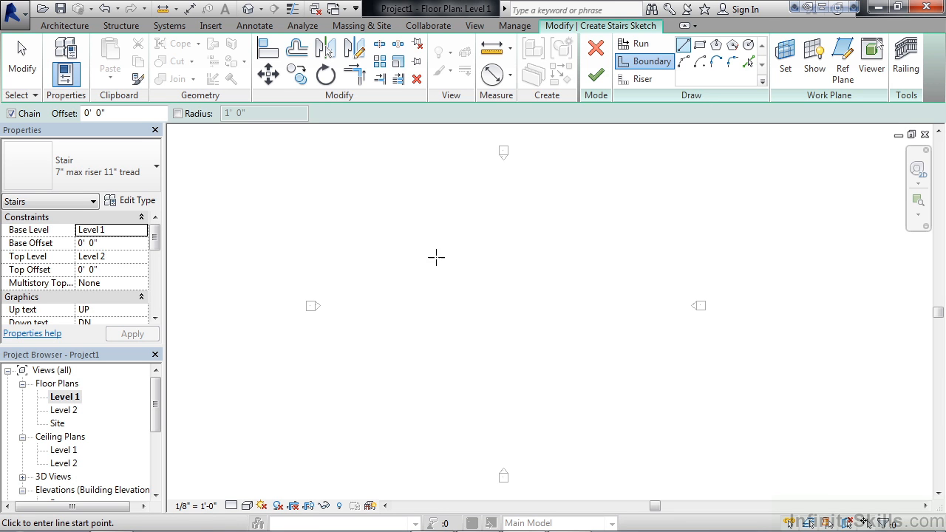
pyautogui.moveTo(448, 255)
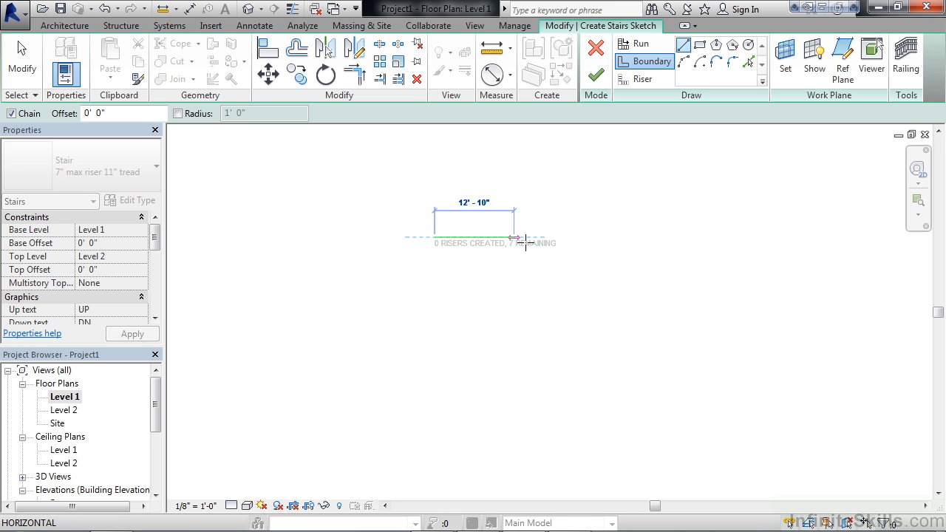
pyautogui.click(503, 235)
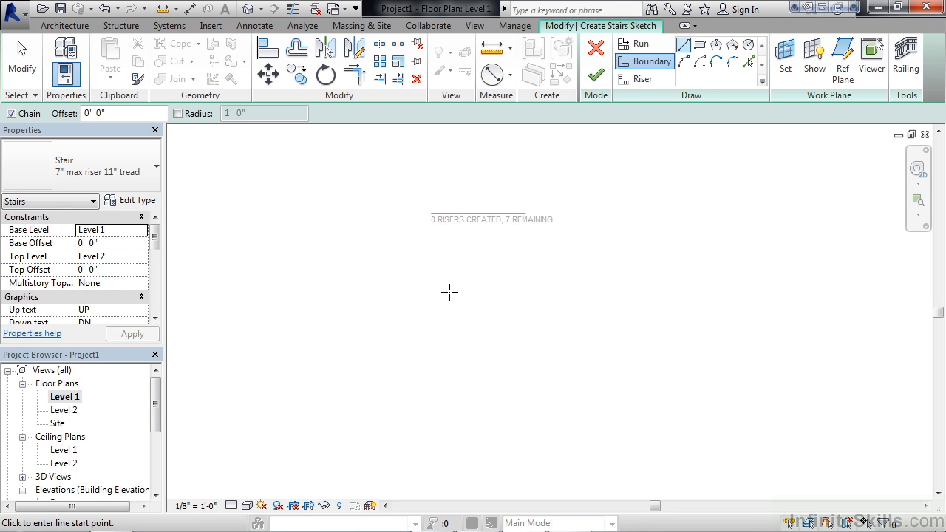
pyautogui.moveTo(455, 262)
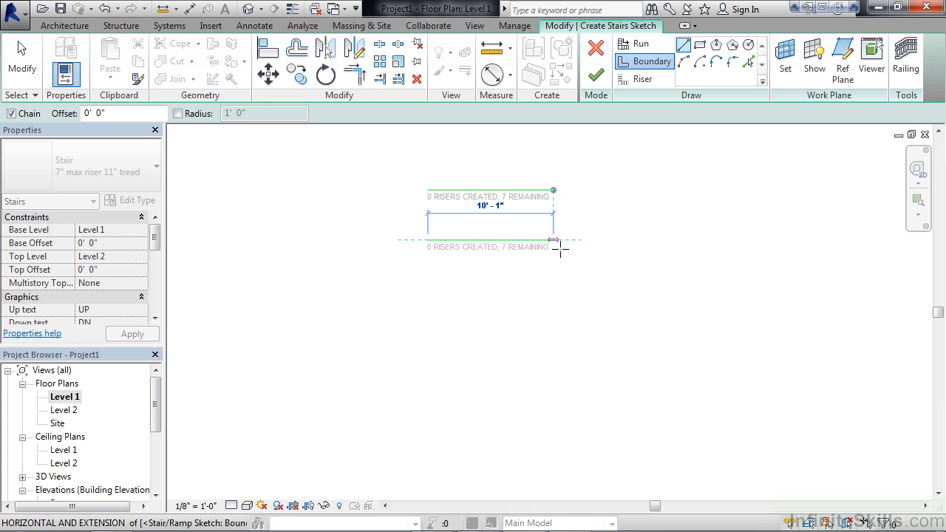
pyautogui.moveTo(554, 245)
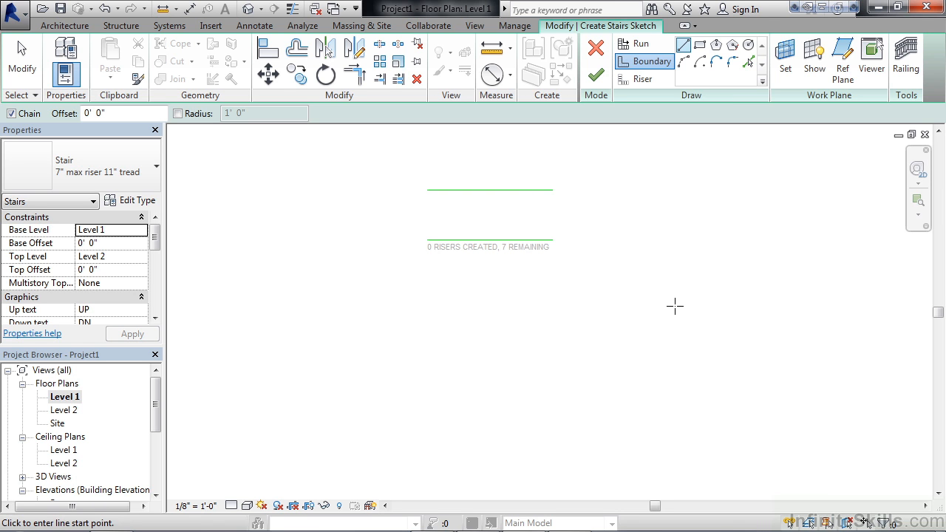
pyautogui.moveTo(634, 147)
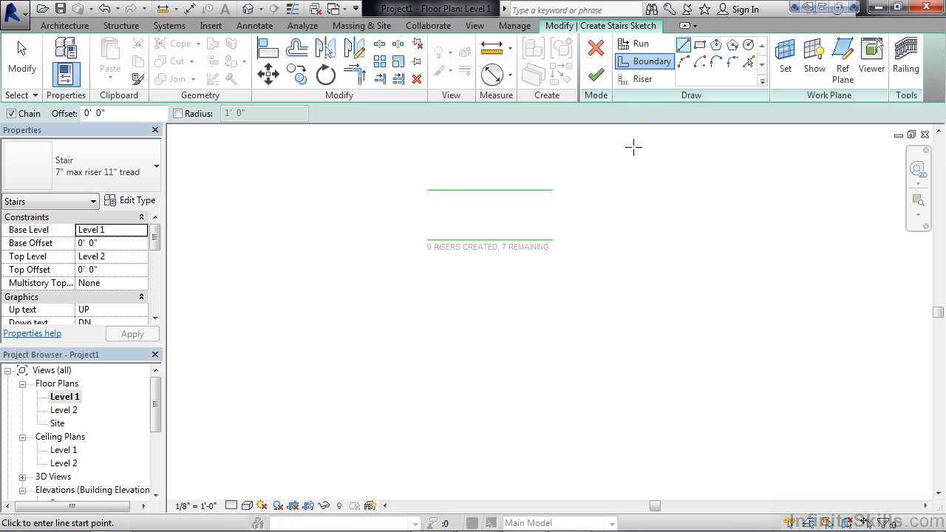
# Draw a straight riser line joining the boundary line ends, creating riser 1 of 7
pyautogui.click(642, 79)
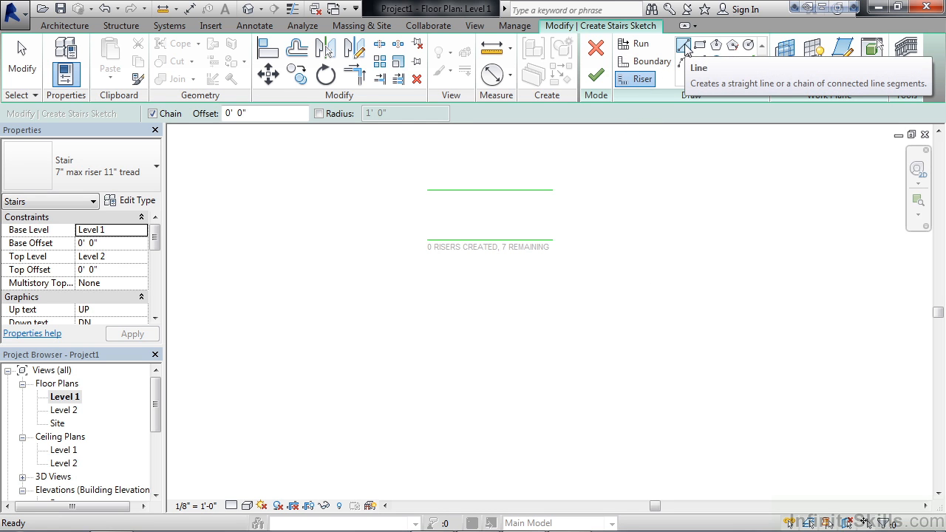
pyautogui.click(684, 46)
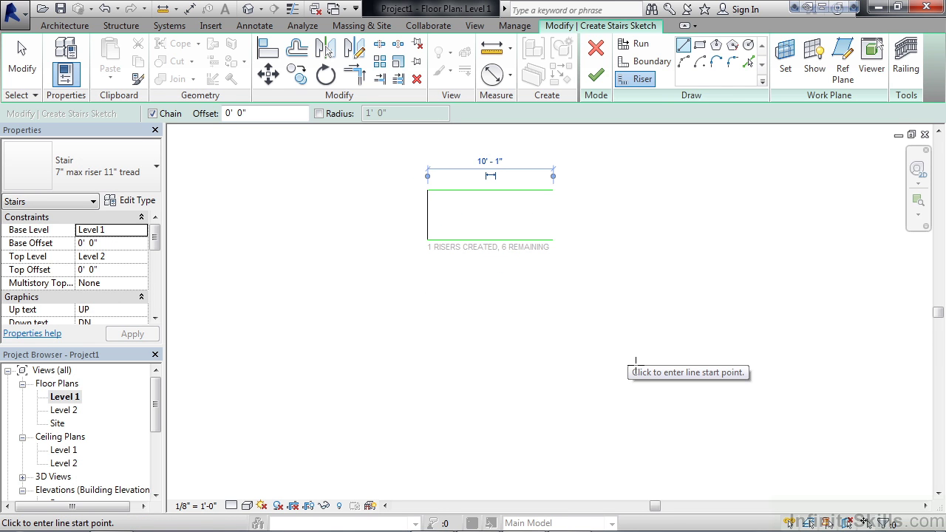
pyautogui.moveTo(580, 234)
pyautogui.write('2')
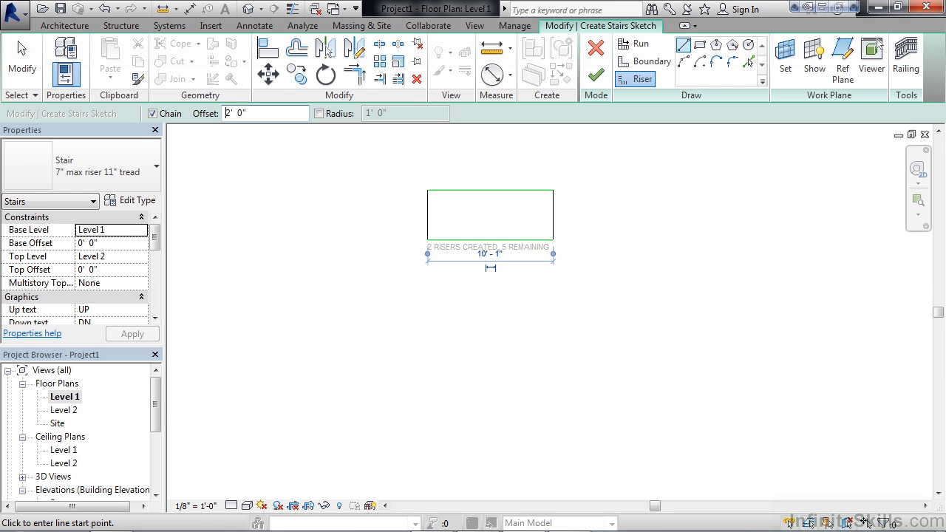
pyautogui.moveTo(395, 103)
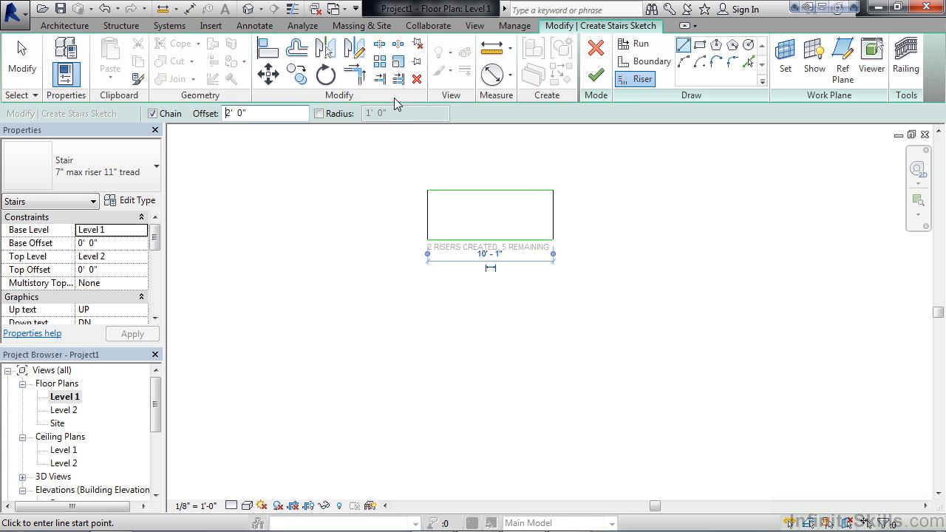
pyautogui.moveTo(748, 61)
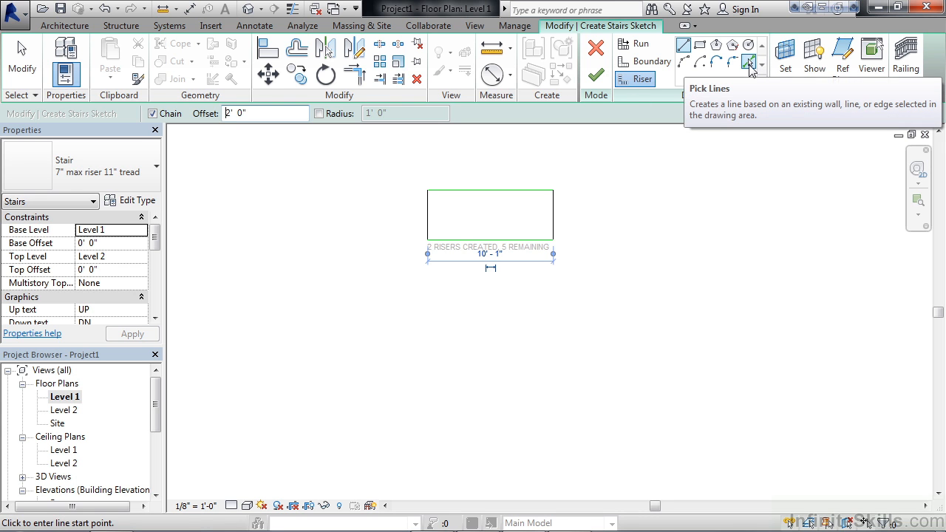
pyautogui.moveTo(751, 67)
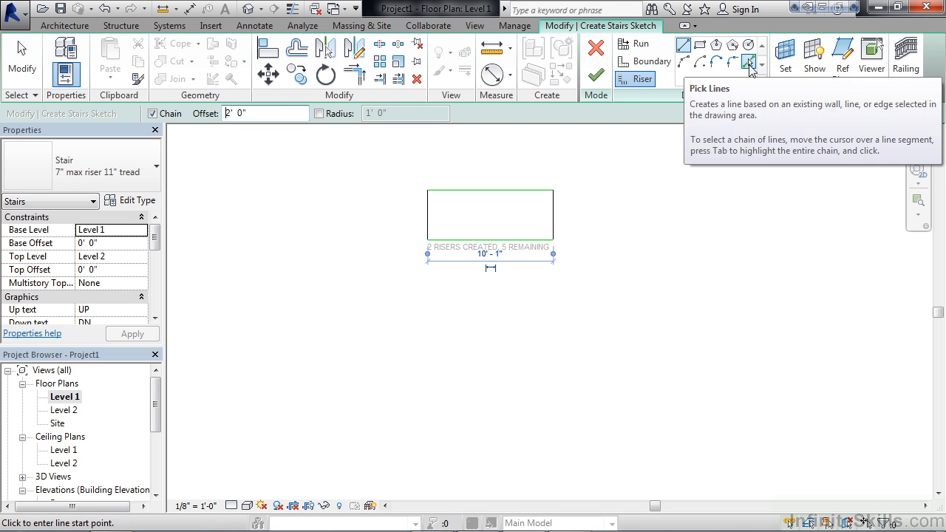
# Pick riser lines at 2' offset up to seven risers, then finish the railed stair
pyautogui.click(749, 62)
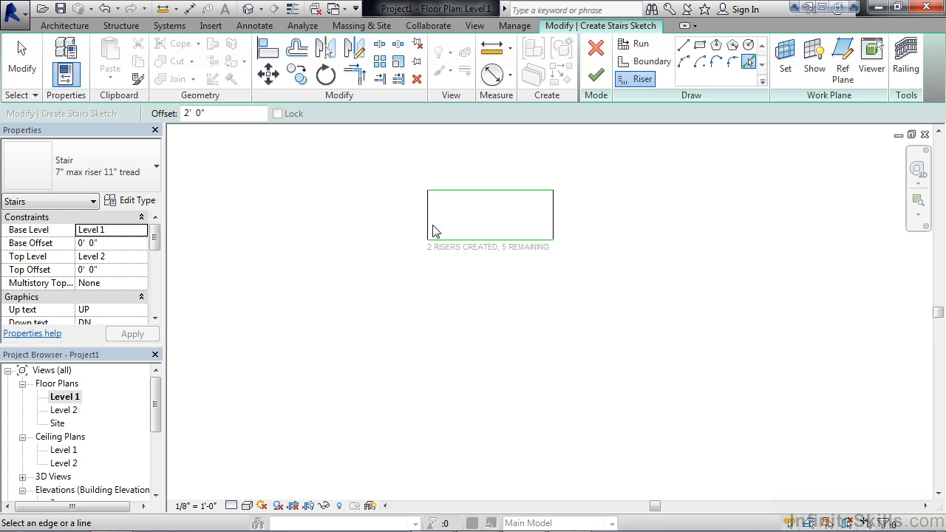
pyautogui.moveTo(433, 219)
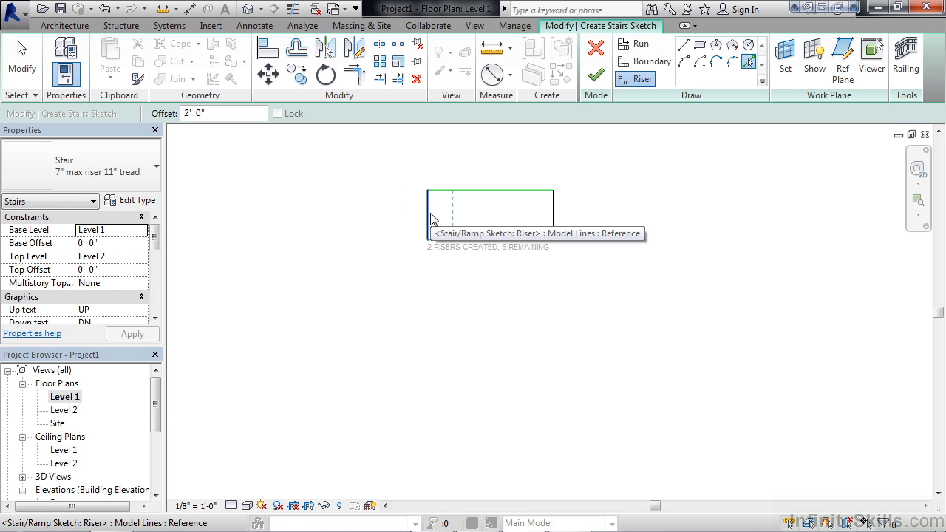
pyautogui.click(462, 219)
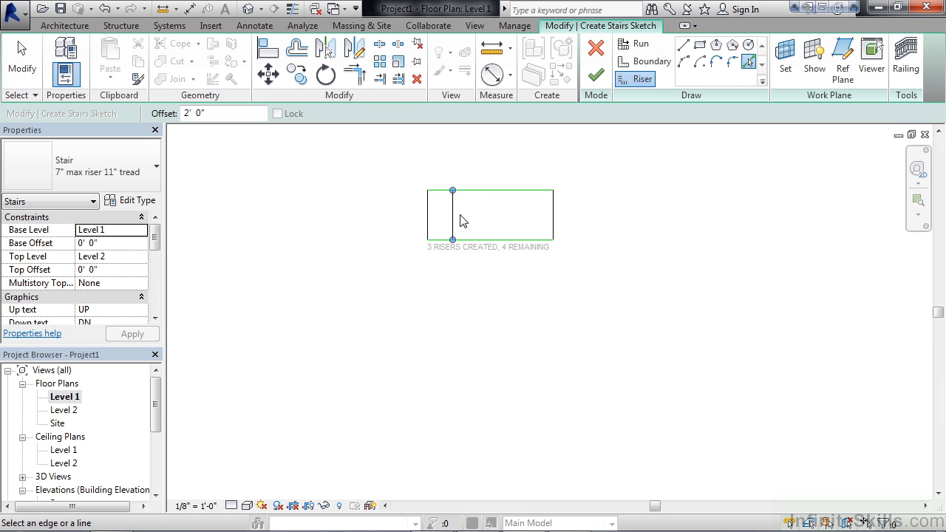
pyautogui.moveTo(455, 214)
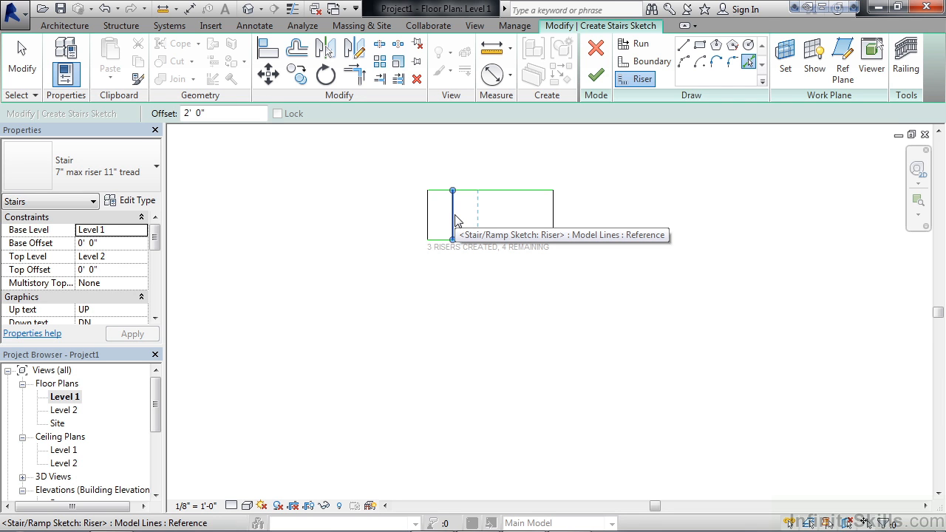
pyautogui.click(476, 214)
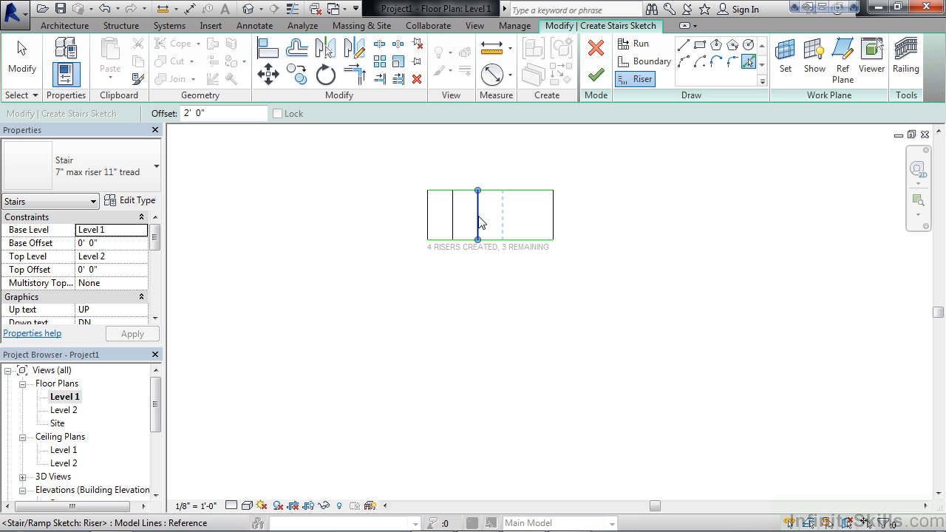
pyautogui.click(503, 218)
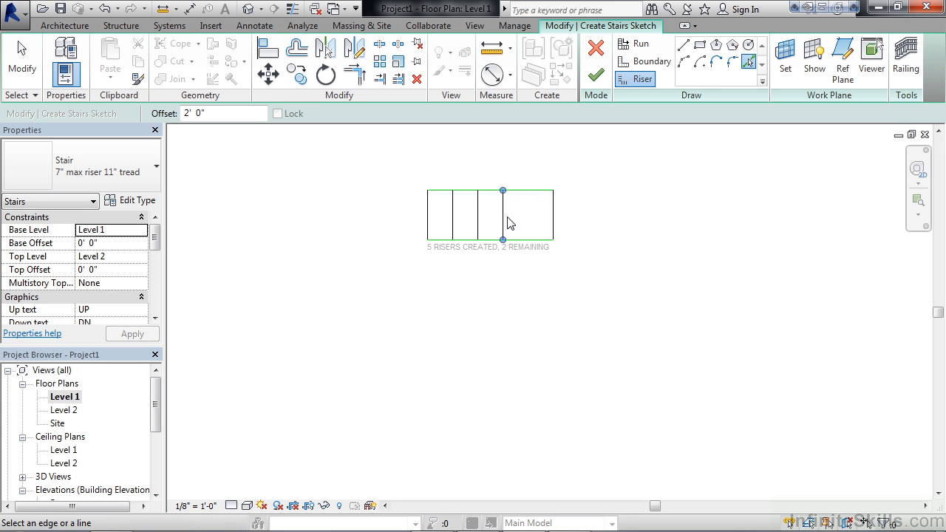
pyautogui.click(502, 215)
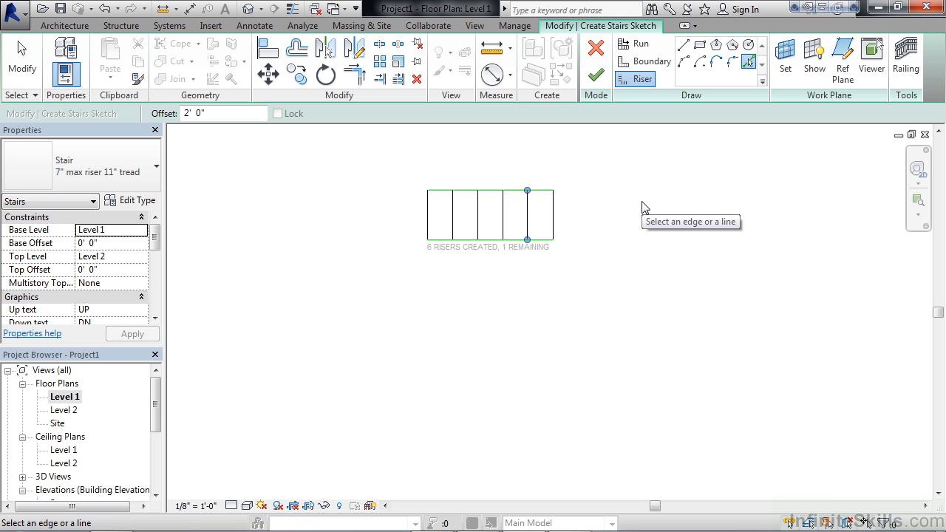
pyautogui.moveTo(598, 213)
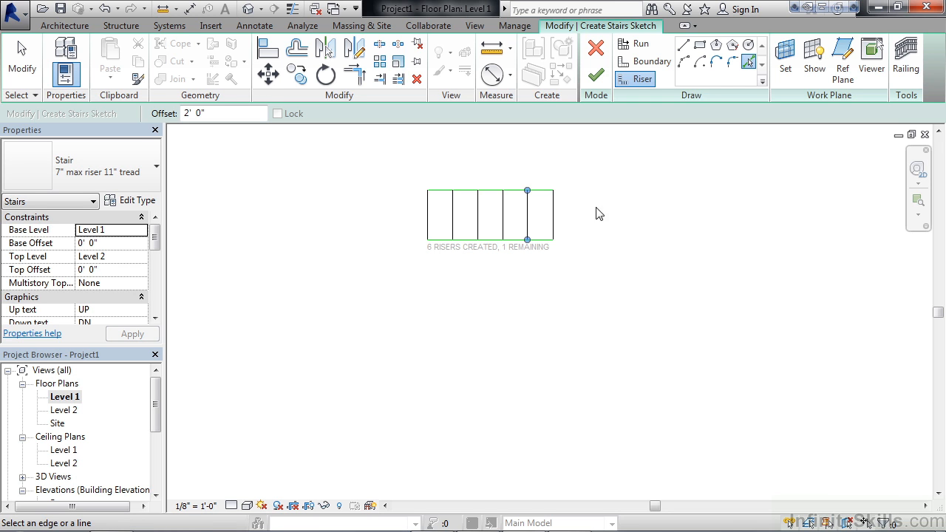
pyautogui.moveTo(555, 220)
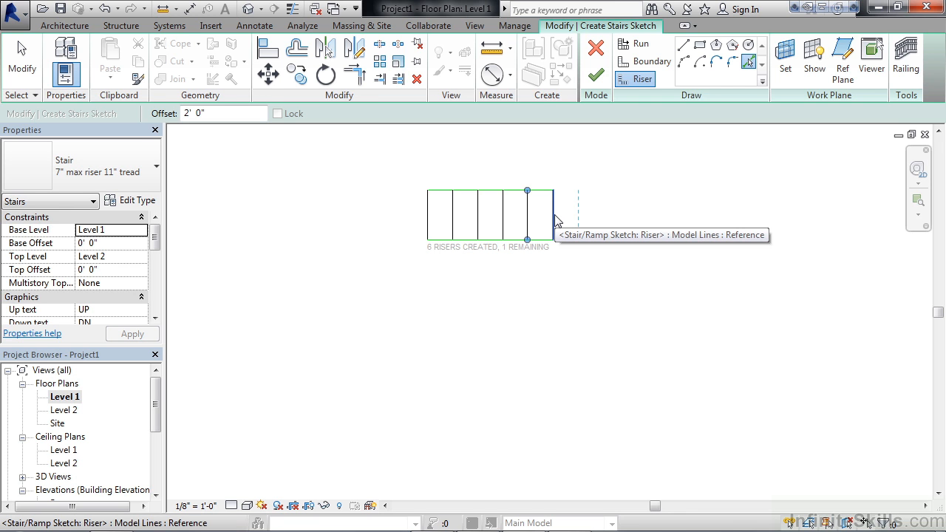
pyautogui.click(578, 214)
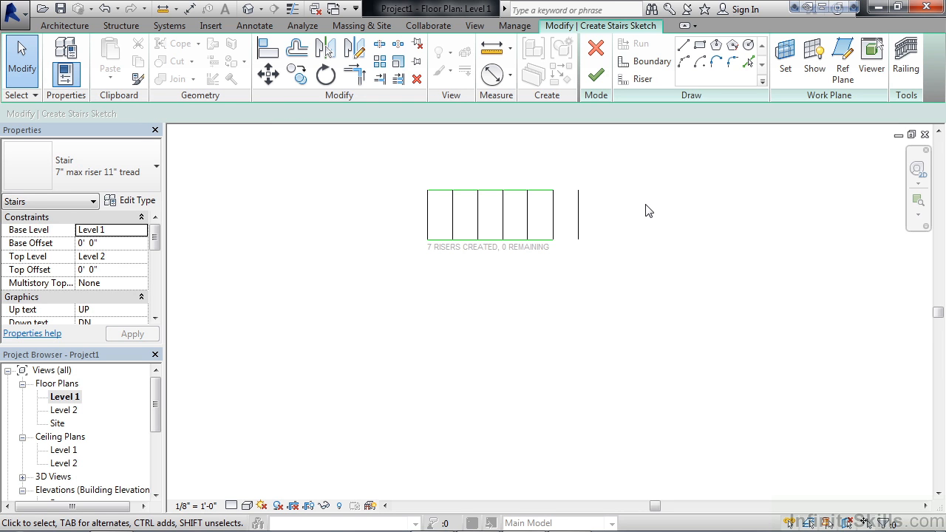
pyautogui.moveTo(586, 217)
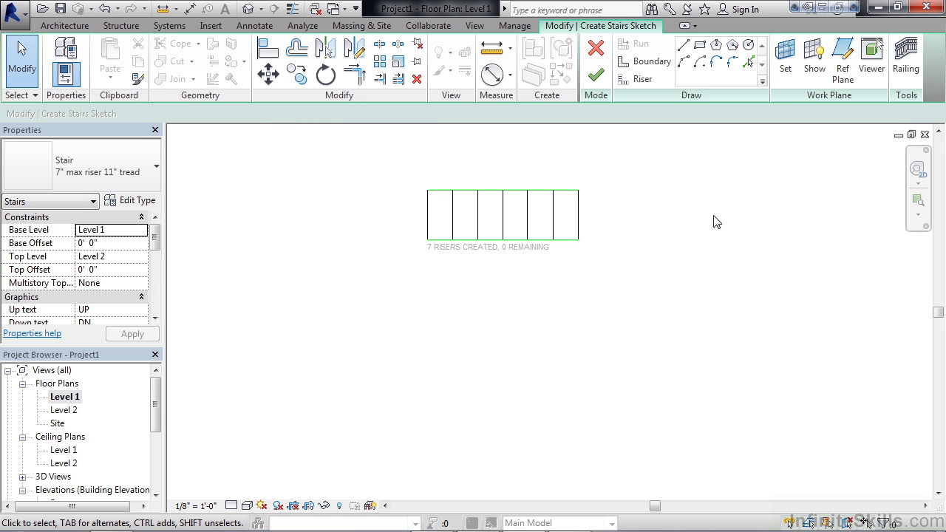
pyautogui.moveTo(596, 76)
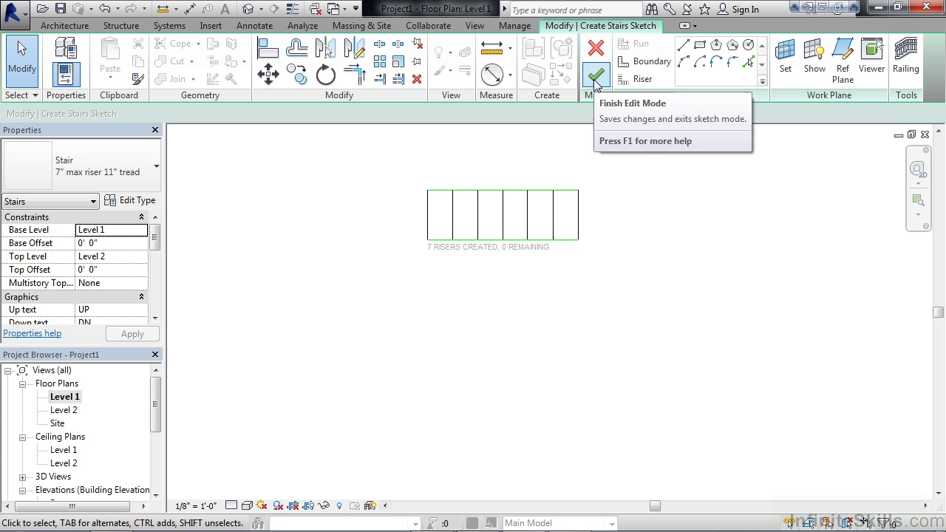
pyautogui.click(595, 76)
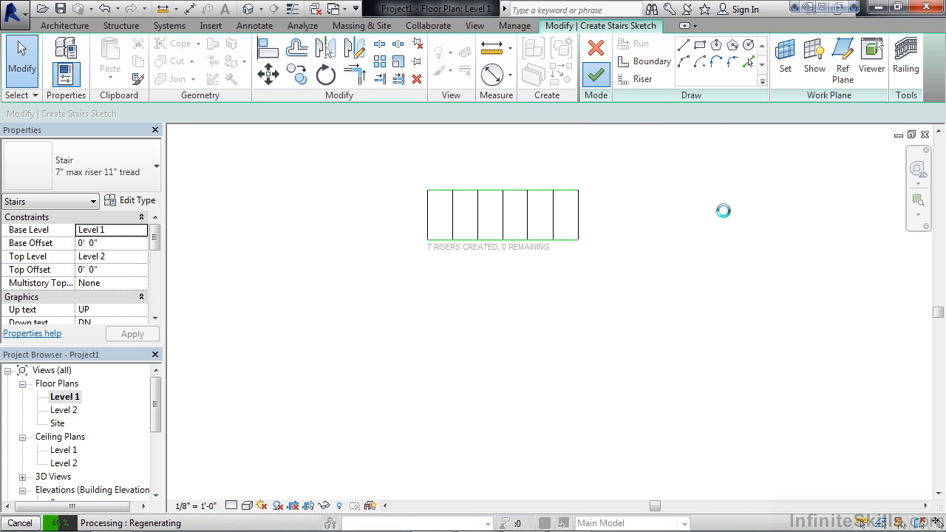
pyautogui.click(596, 75)
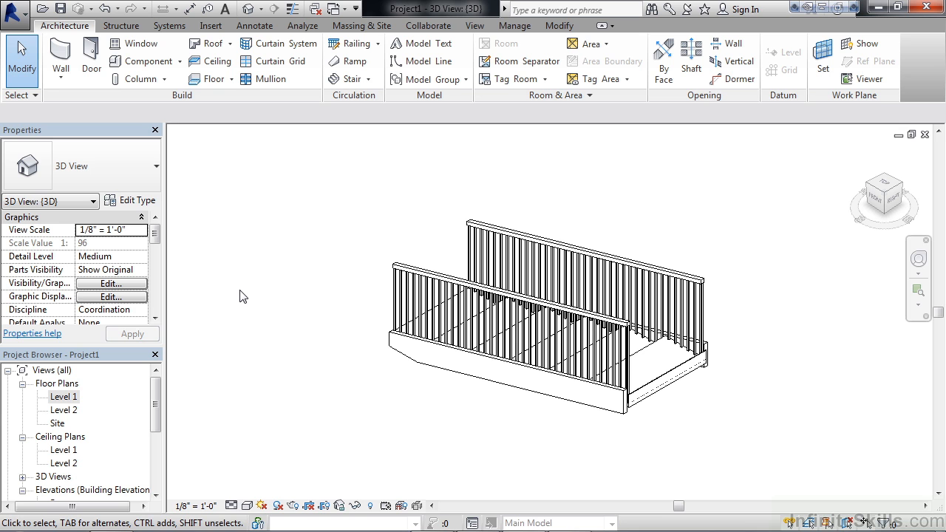
pyautogui.moveTo(94, 378)
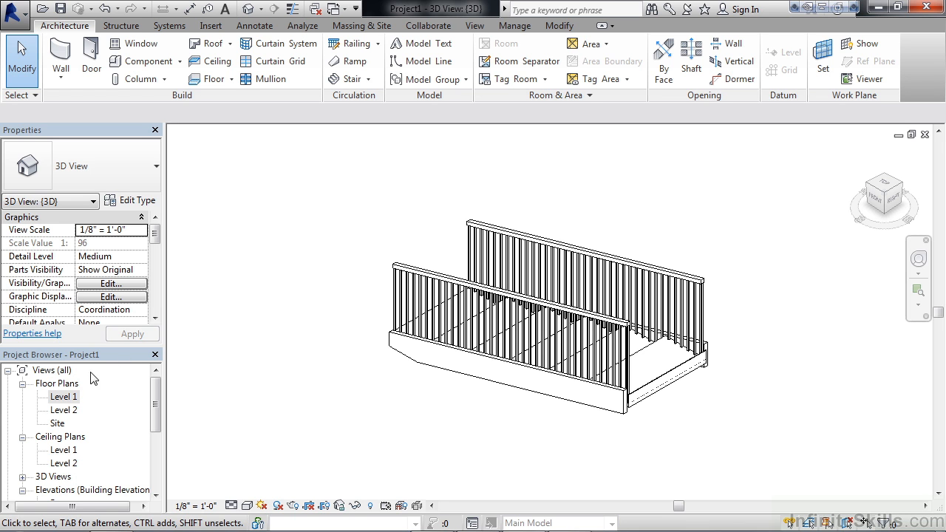
# Reopen Level 1 and start a second sketched stair in Boundary mode
pyautogui.doubleClick(63, 396)
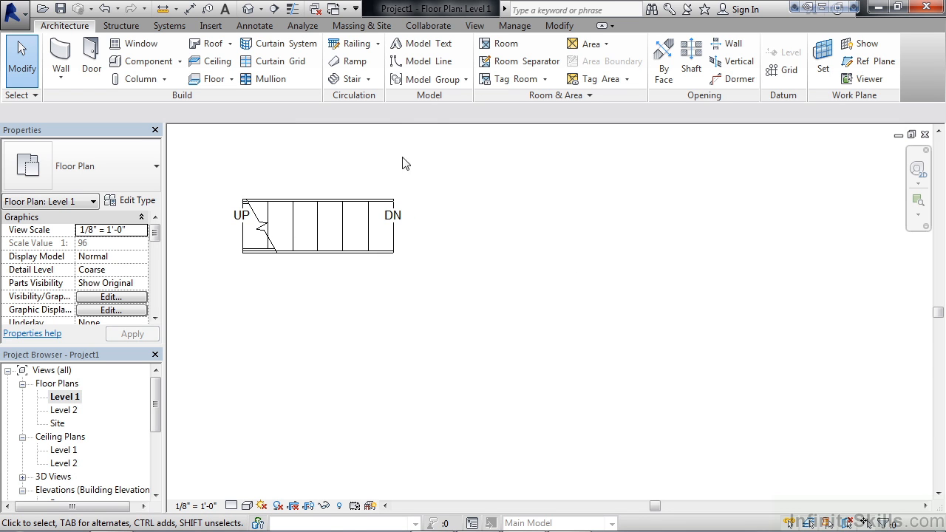
pyautogui.click(367, 79)
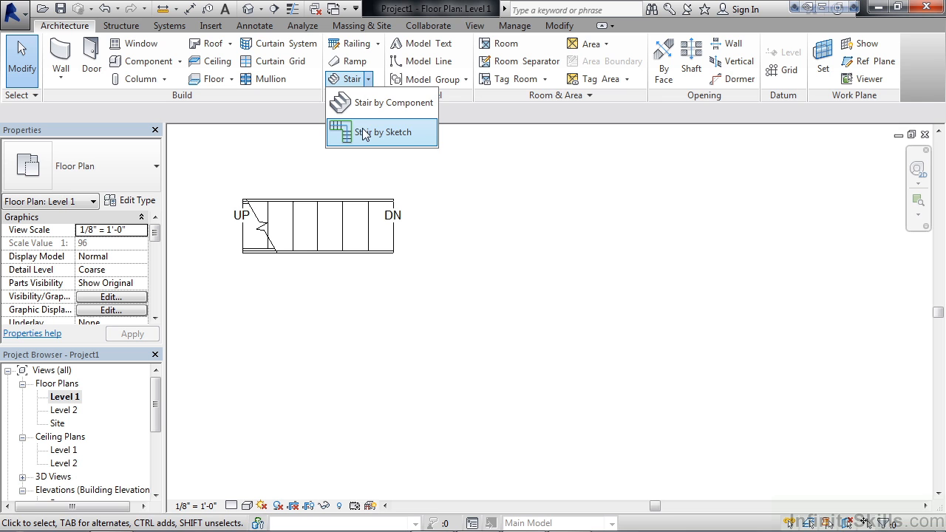
pyautogui.click(382, 132)
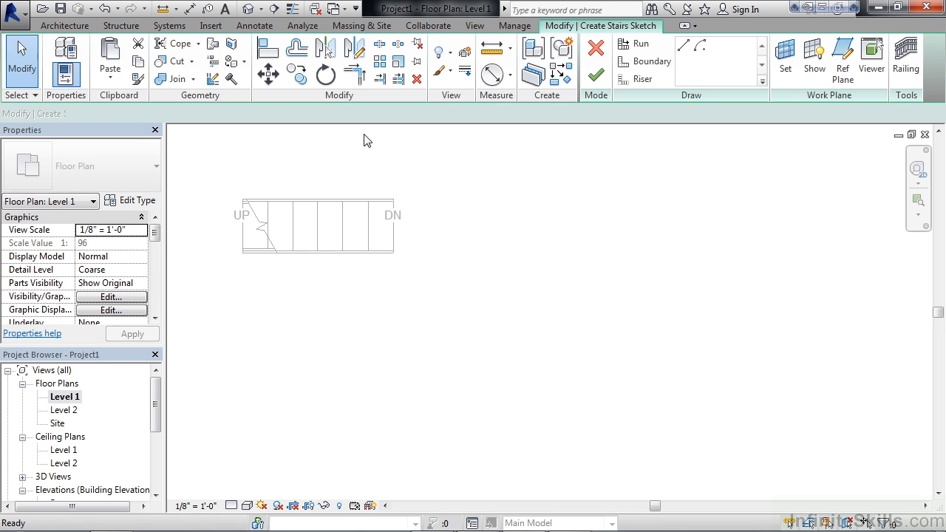
pyautogui.click(643, 60)
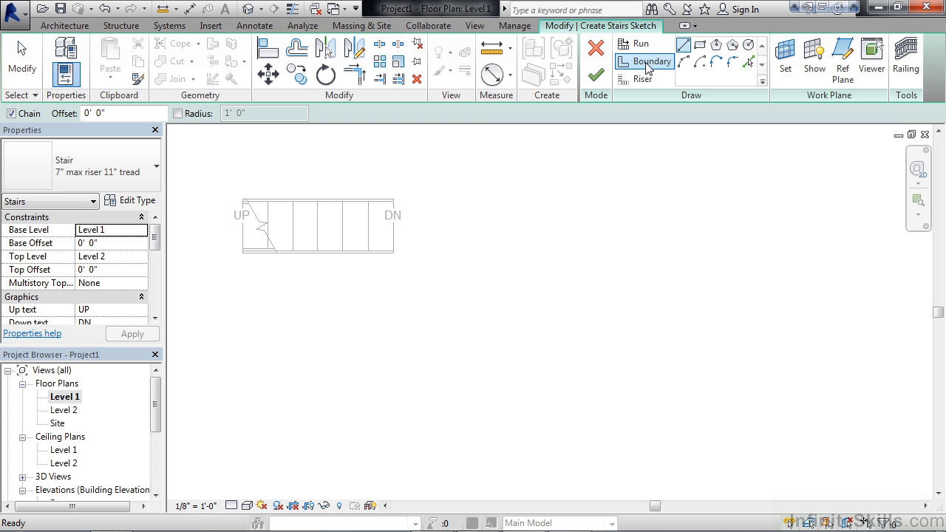
pyautogui.moveTo(682, 61)
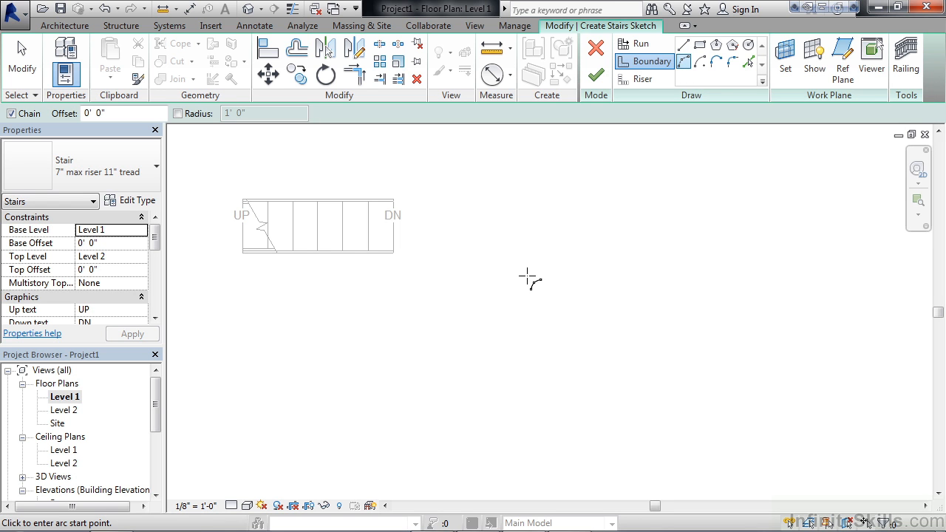
pyautogui.moveTo(527, 283)
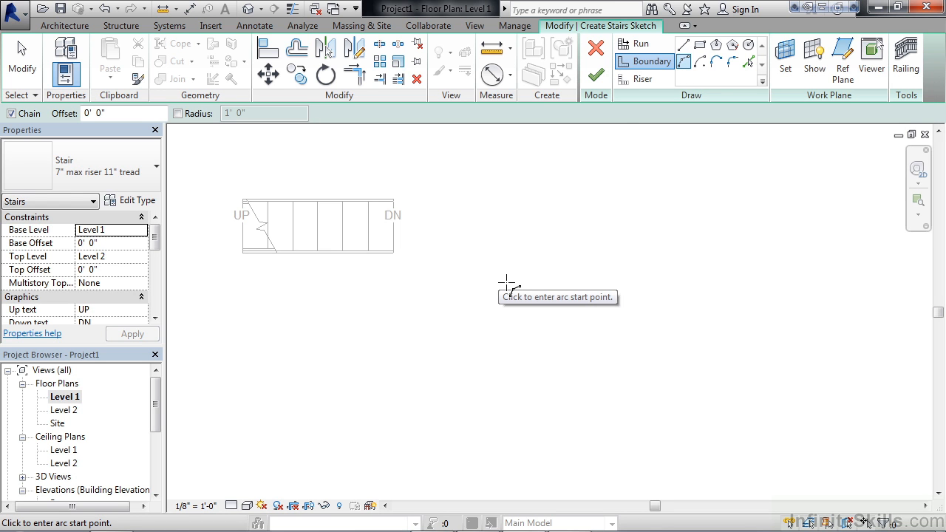
# Sketch the S-shaped curved boundary arcs for the second stair
pyautogui.click(506, 285)
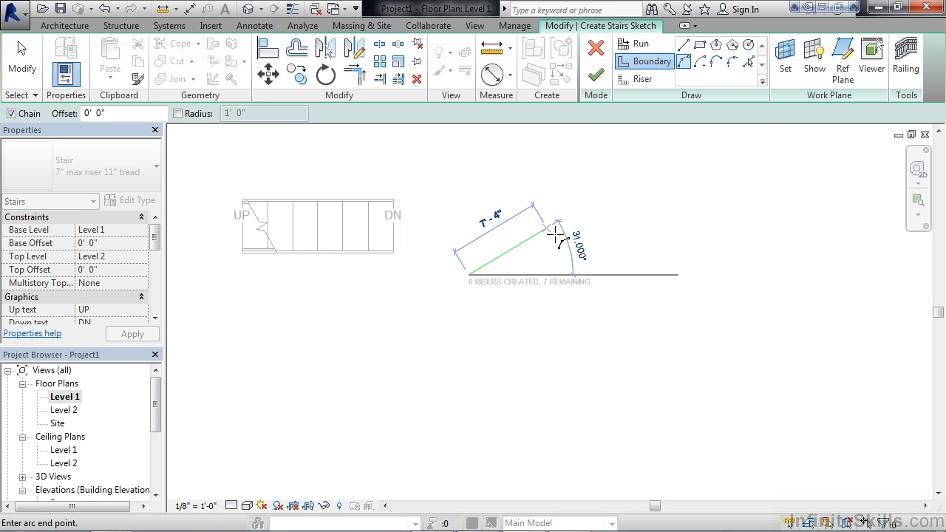
pyautogui.moveTo(525, 244)
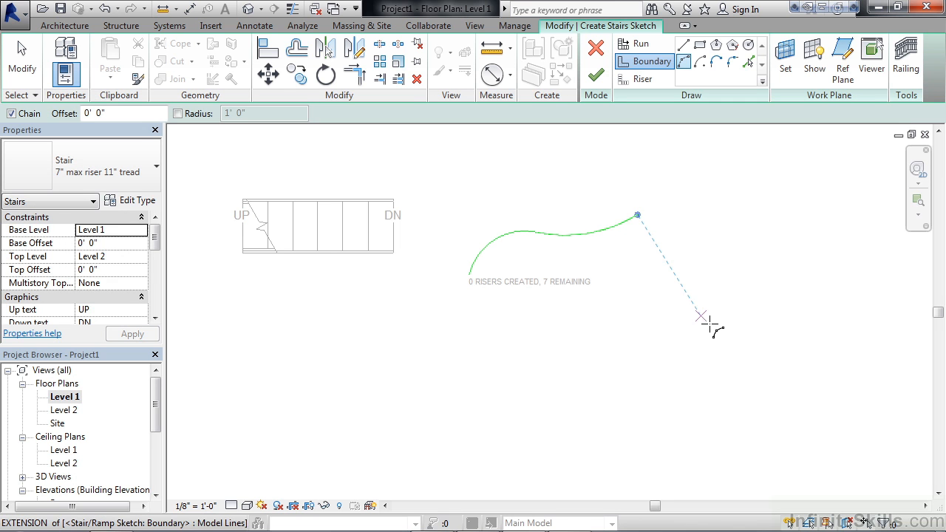
pyautogui.click(637, 214)
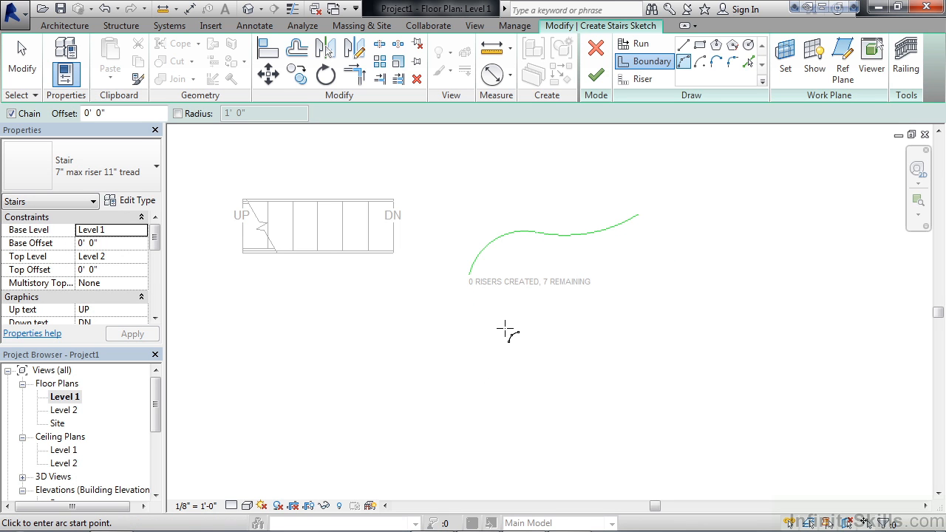
pyautogui.moveTo(501, 333)
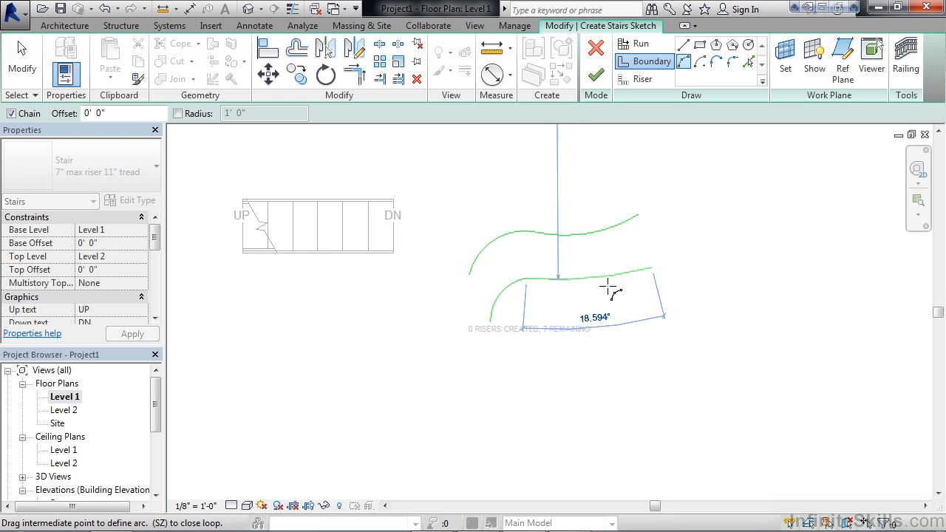
pyautogui.moveTo(606, 286)
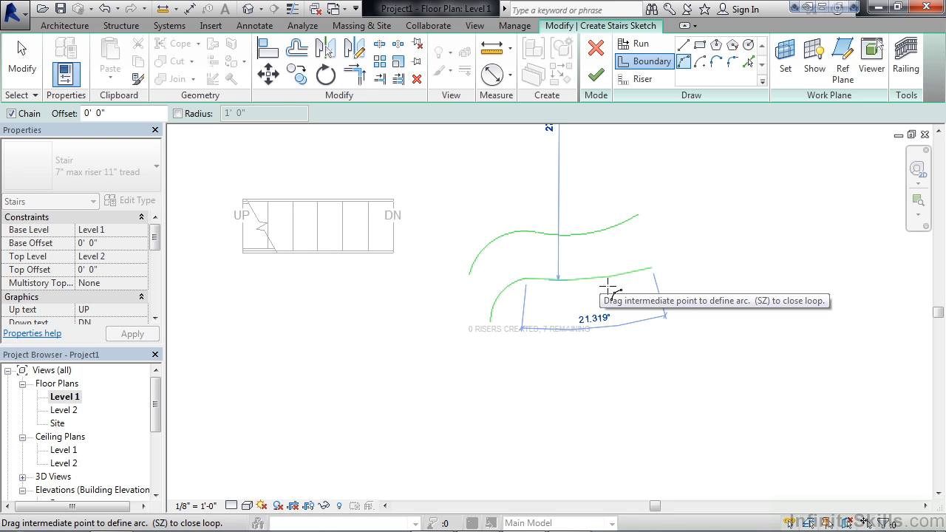
pyautogui.moveTo(611, 288)
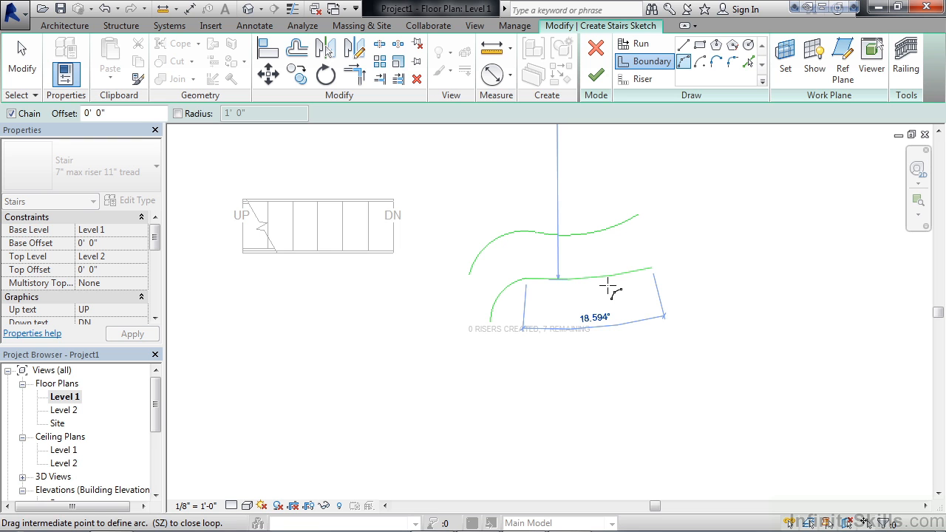
pyautogui.moveTo(737, 323)
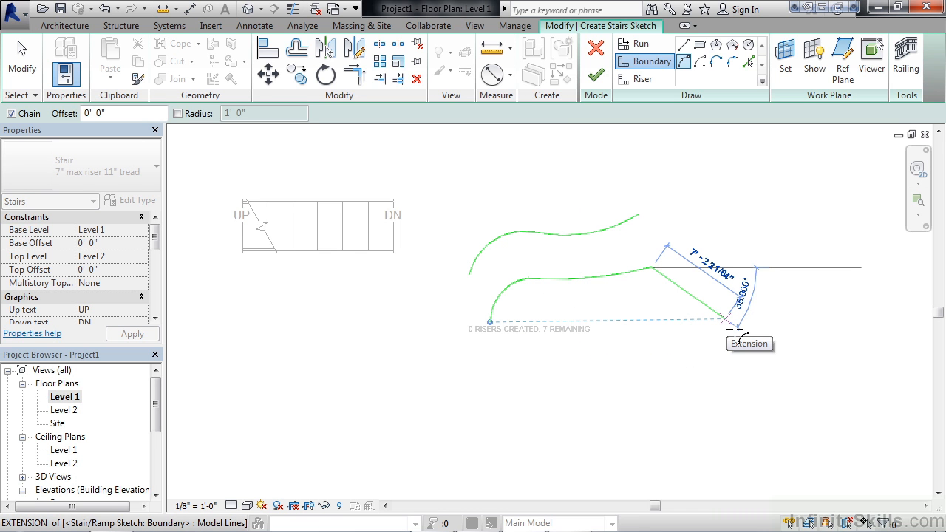
pyautogui.moveTo(728, 321)
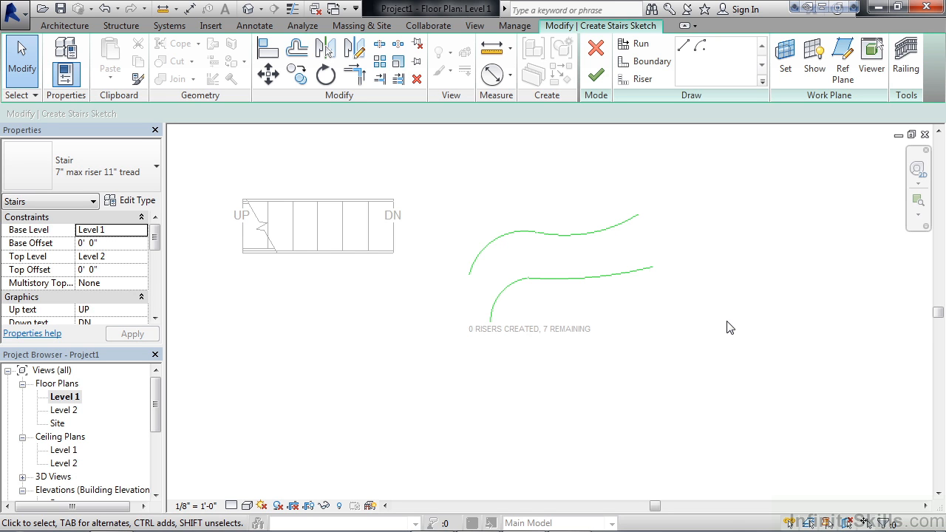
pyautogui.moveTo(650, 102)
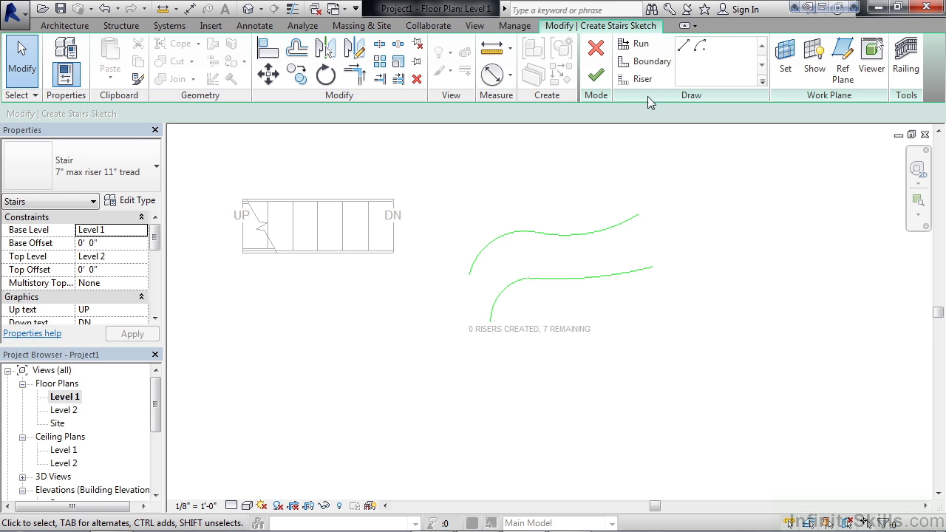
# Draw straight riser lines between the S-shaped boundaries until all seven risers exist
pyautogui.click(644, 62)
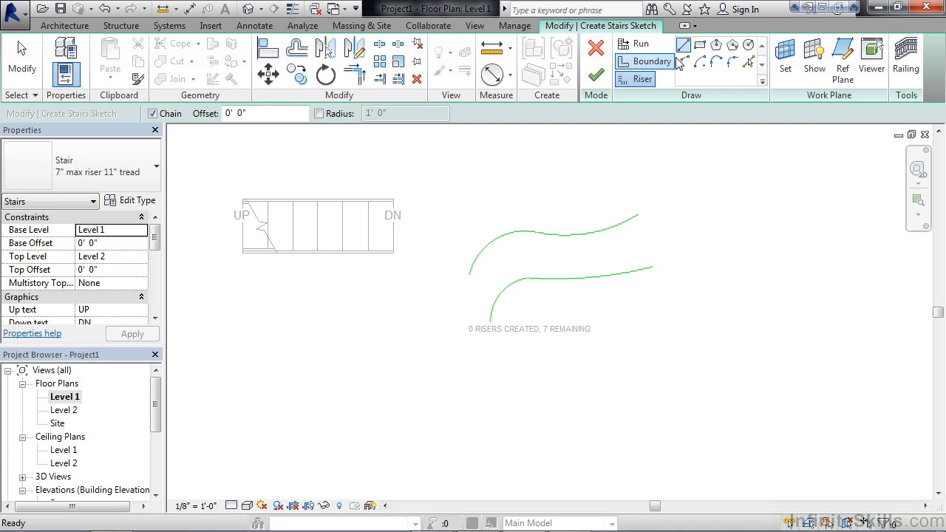
pyautogui.click(642, 79)
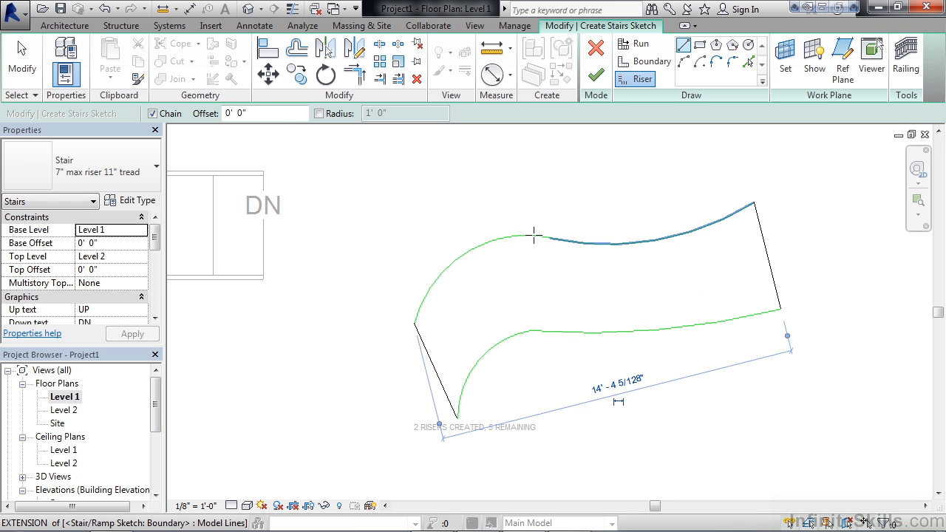
pyautogui.moveTo(468, 362)
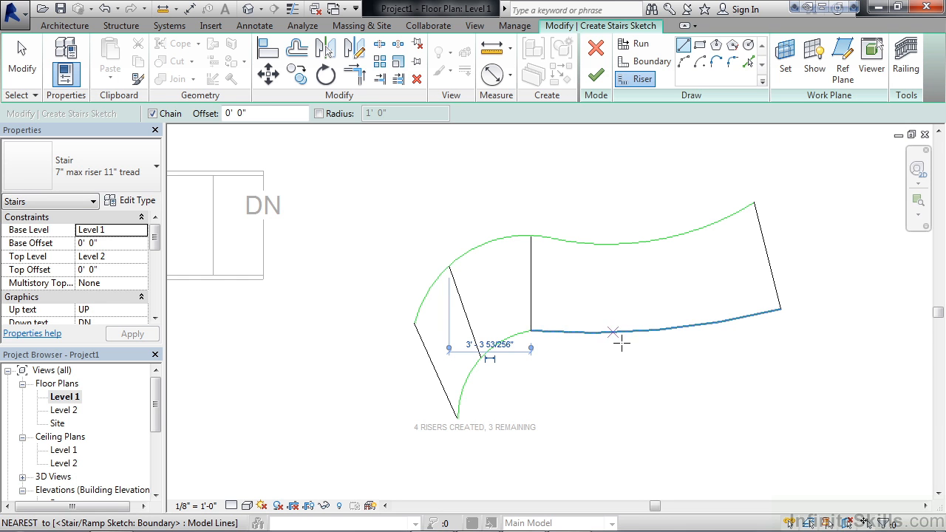
pyautogui.click(614, 332)
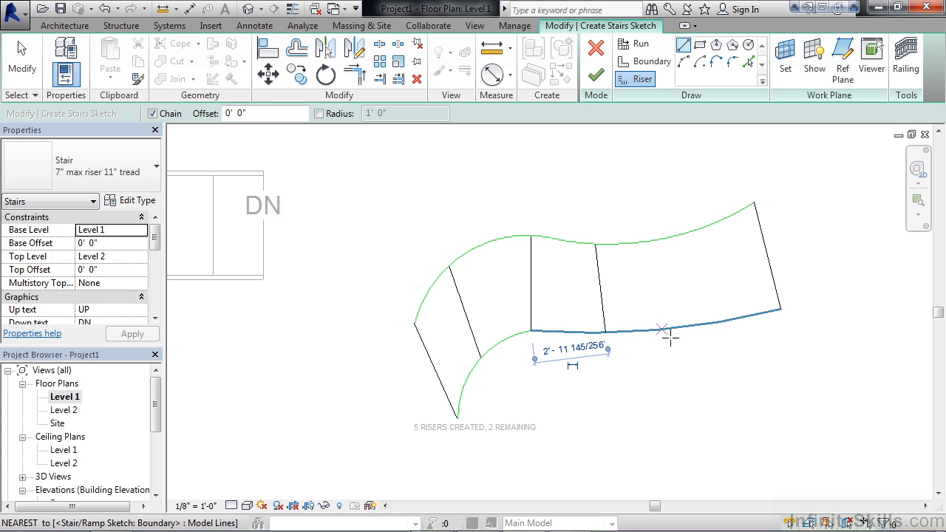
pyautogui.click(661, 329)
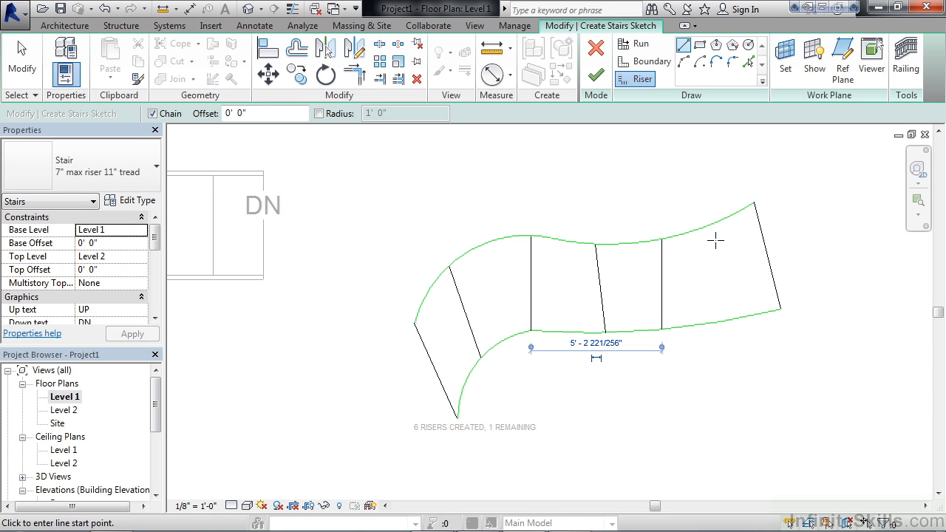
pyautogui.click(720, 322)
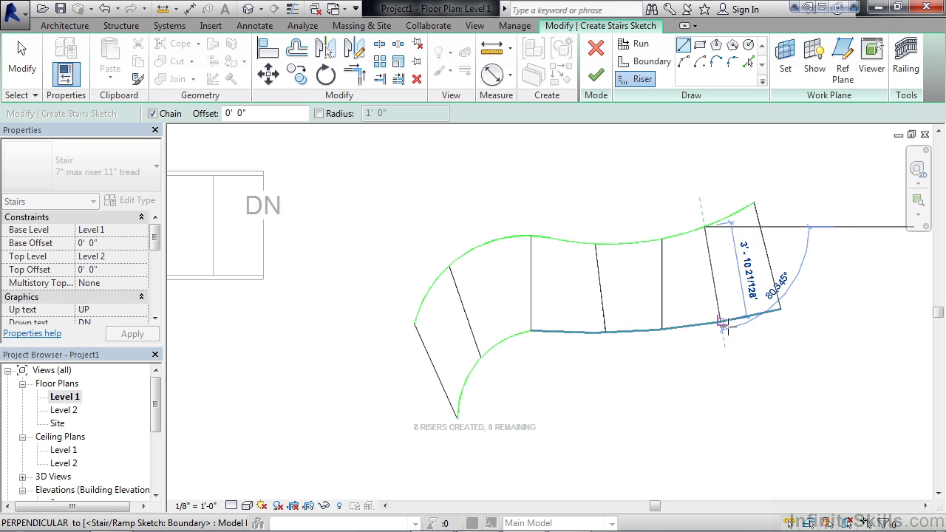
pyautogui.click(722, 323)
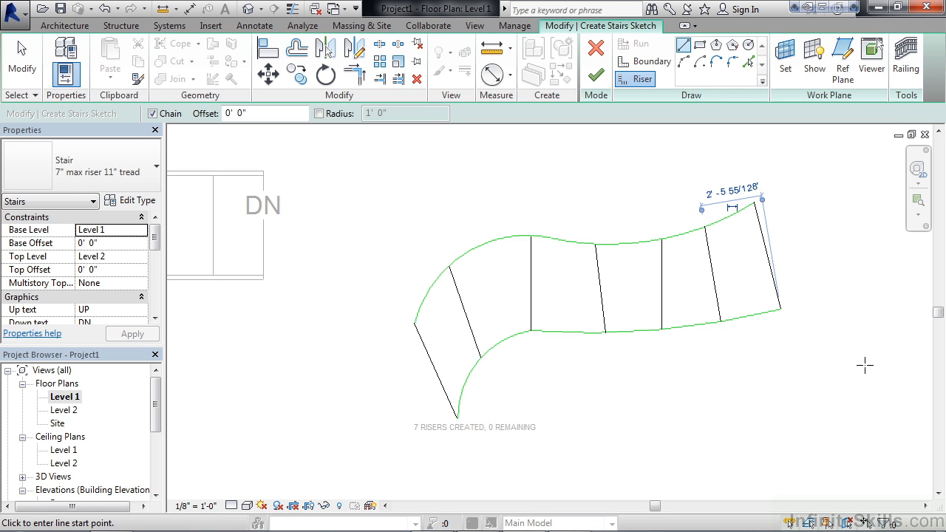
pyautogui.moveTo(837, 392)
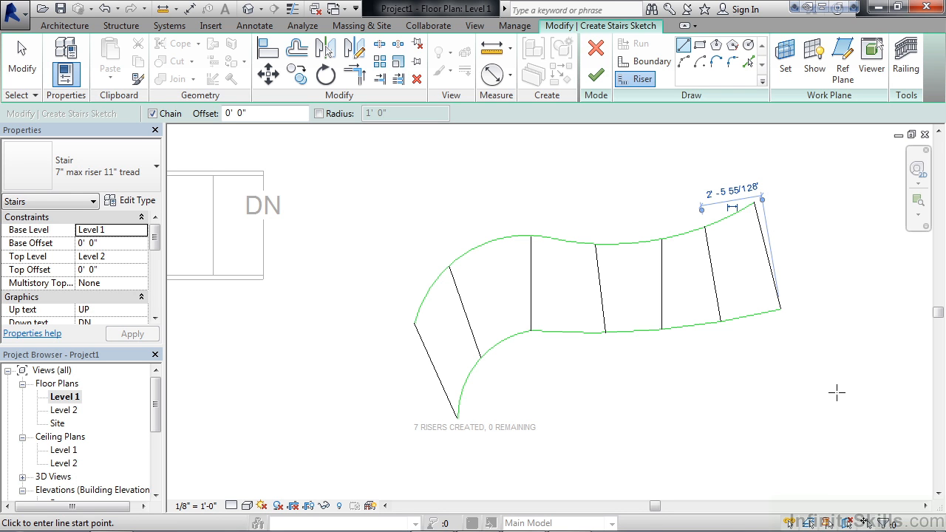
pyautogui.moveTo(896, 160)
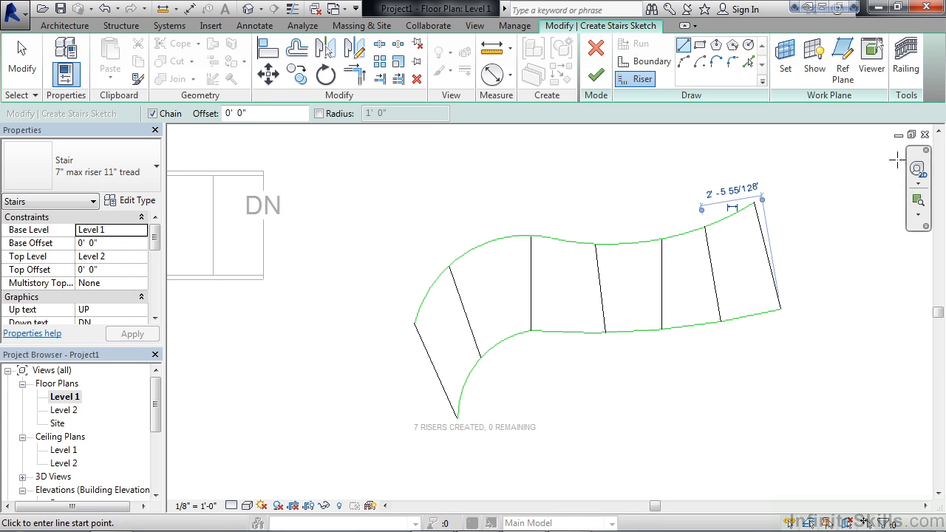
pyautogui.moveTo(906, 58)
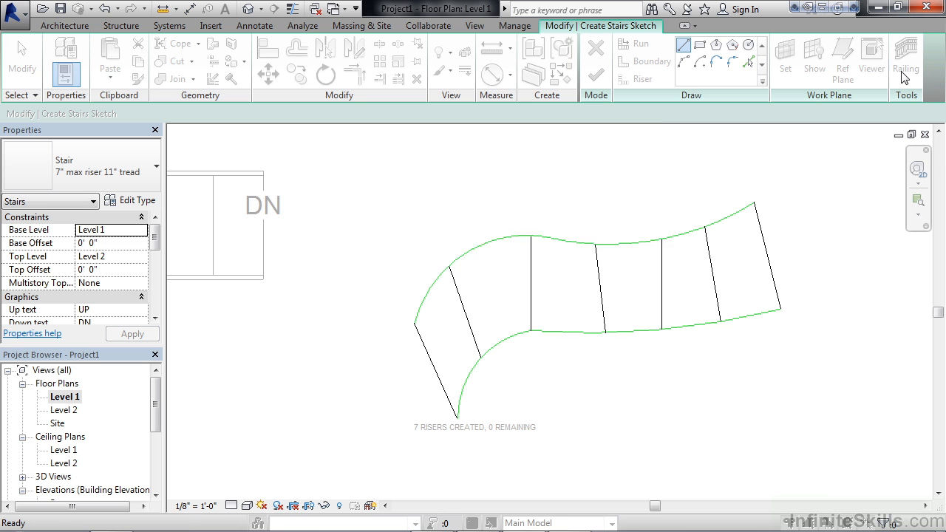
# Set the curved stair's railing type to None
pyautogui.click(905, 58)
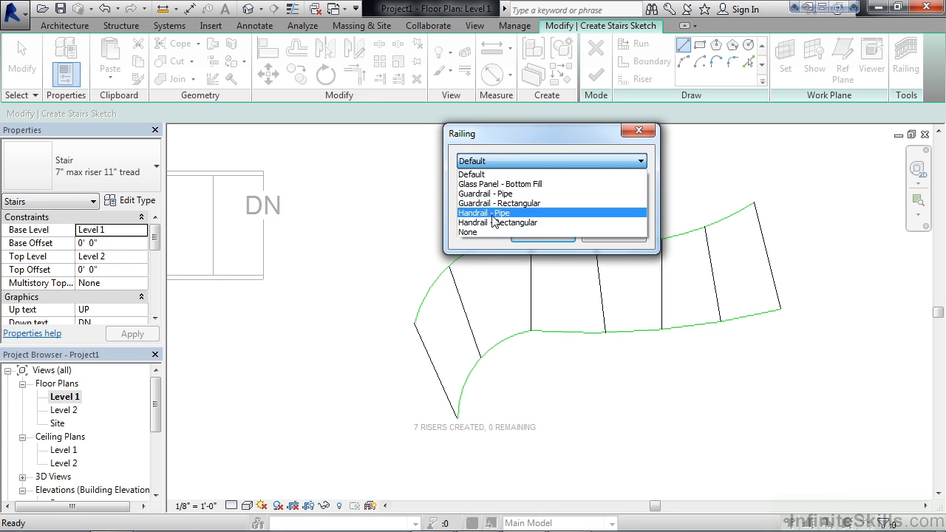
pyautogui.click(468, 232)
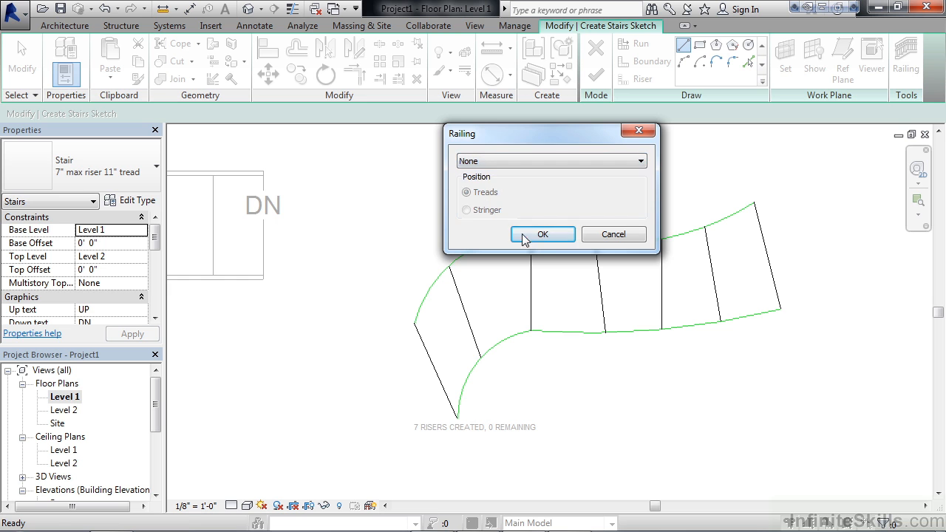
pyautogui.click(543, 234)
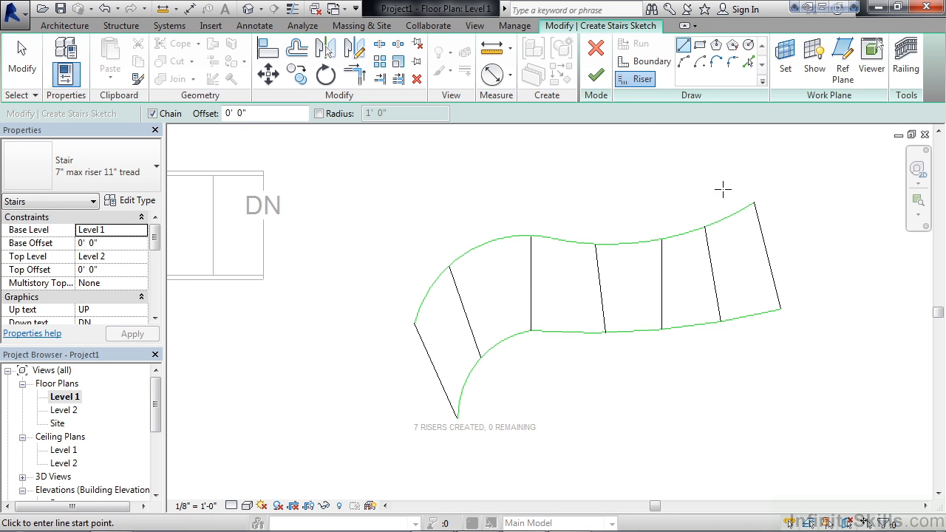
pyautogui.moveTo(716, 186)
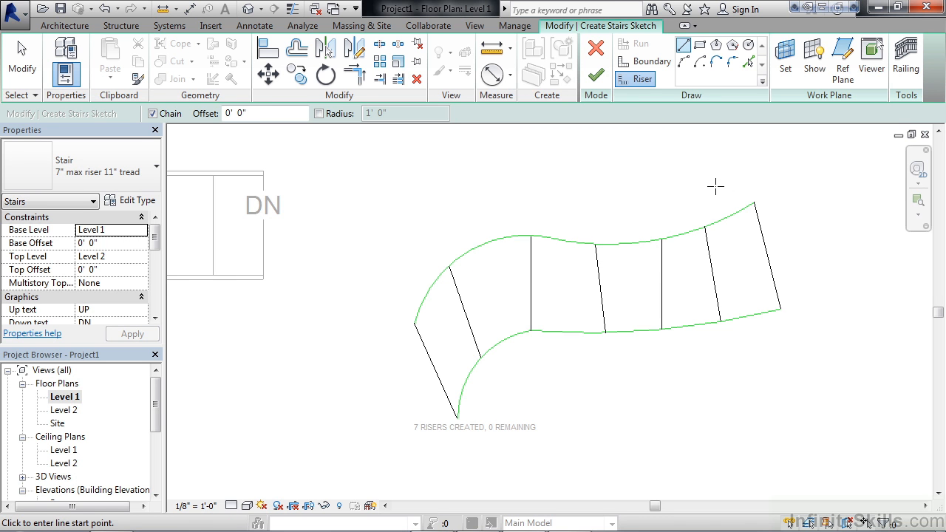
pyautogui.moveTo(596, 76)
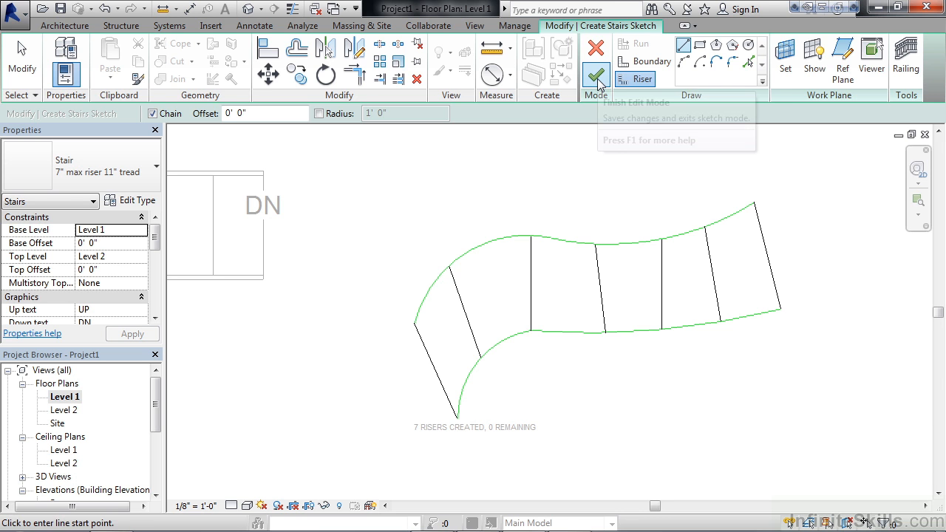
# Finish edit mode, creating the railing-free S-shaped stair with UP and DN labels
pyautogui.click(595, 77)
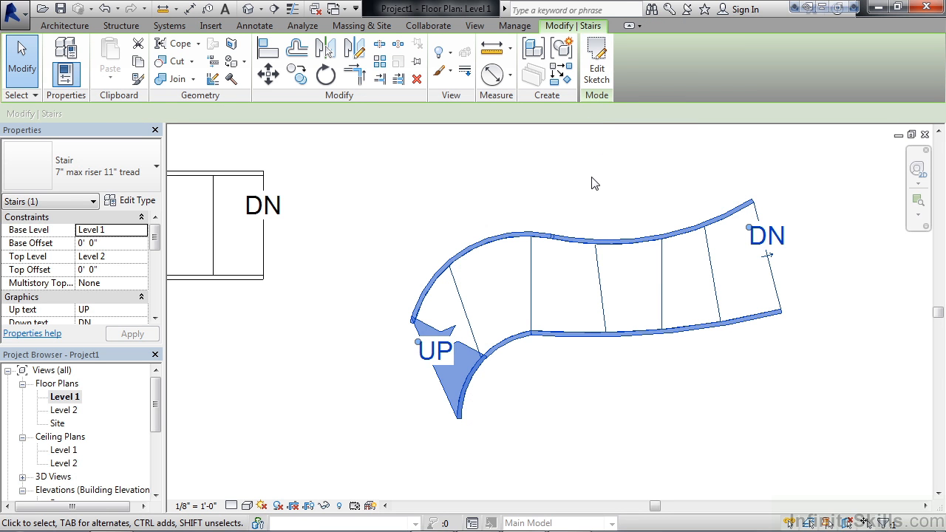